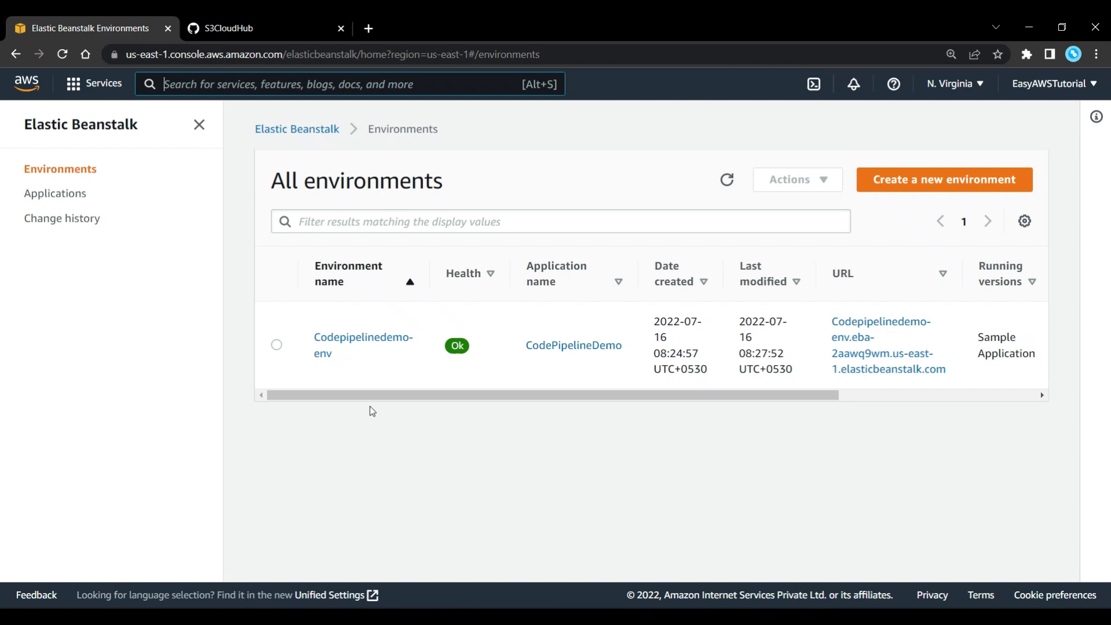
{"action": "mouse_move", "coordinate": [357, 417]}
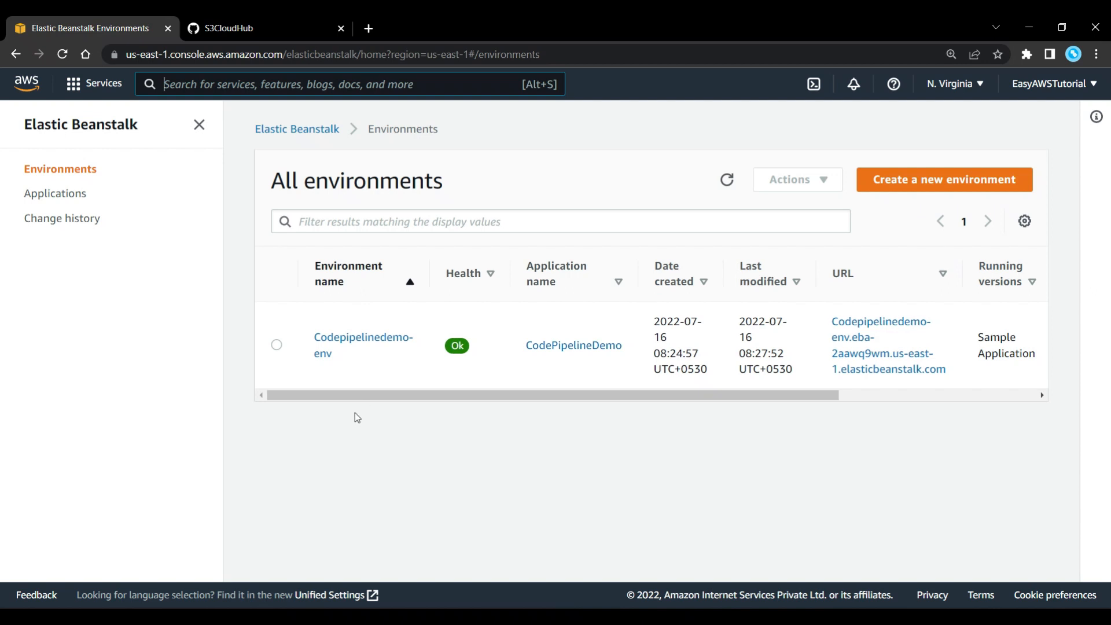
Step: From the CodePipelineDemo environment list, search 'code pipeline' and open CodePipeline
{"action": "double_click", "coordinate": [362, 337]}
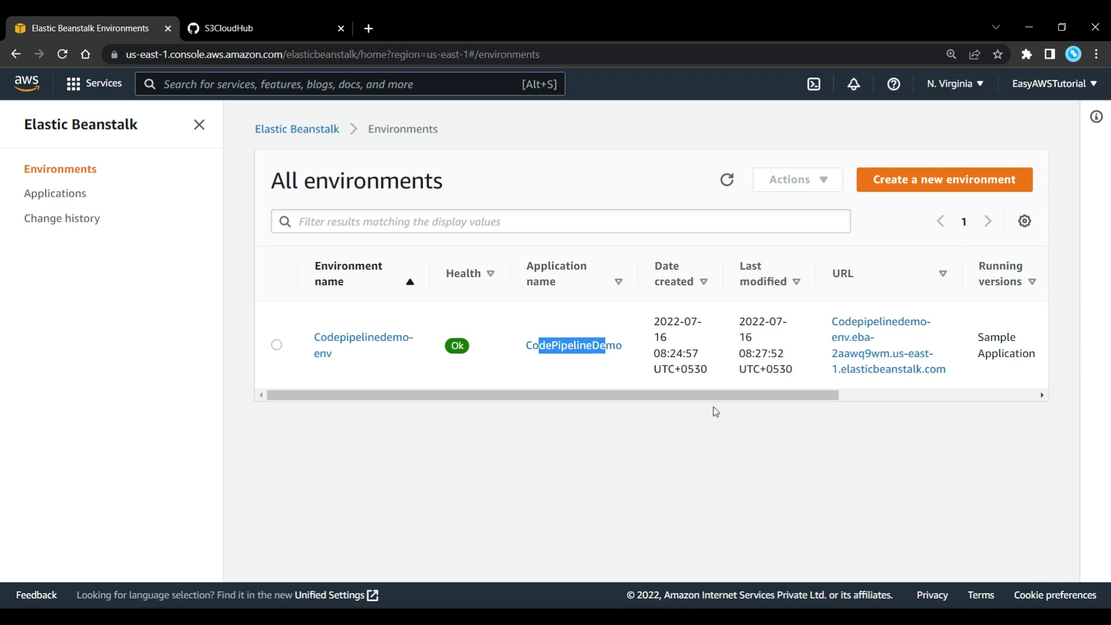
{"action": "scroll", "scroll_direction": "right", "scroll_amount": 3}
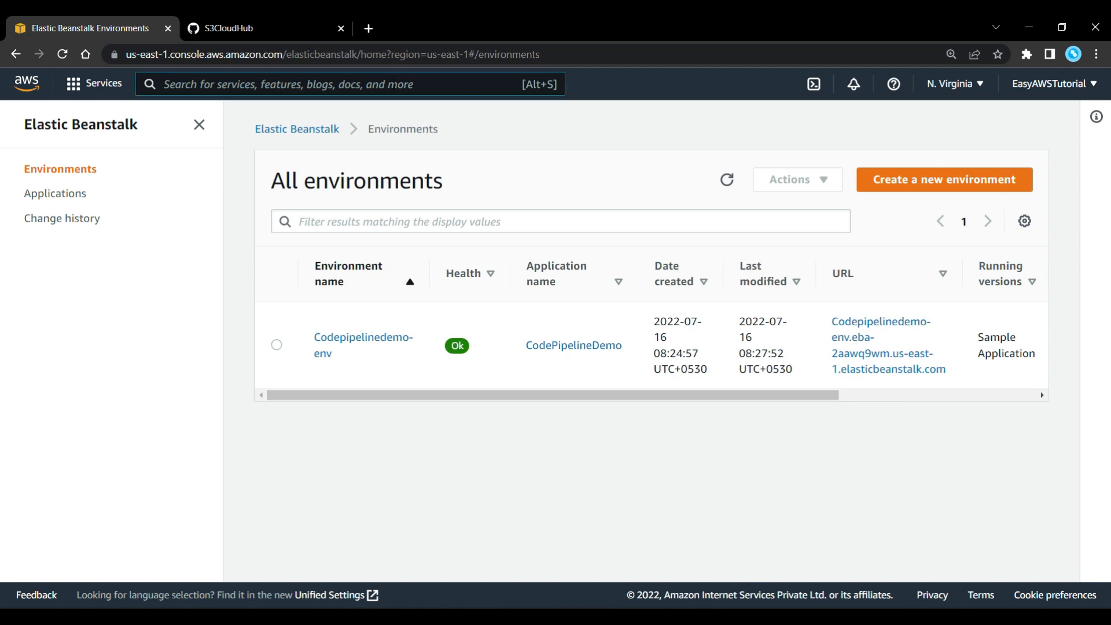
{"action": "type", "text": "code"}
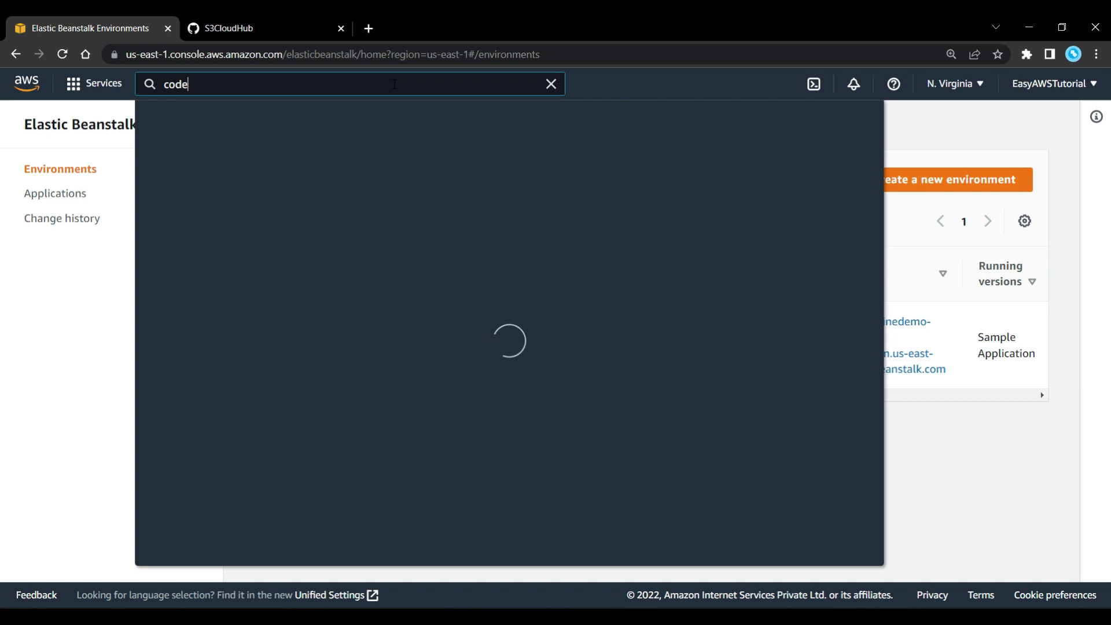
{"action": "type", "text": "pipeline"}
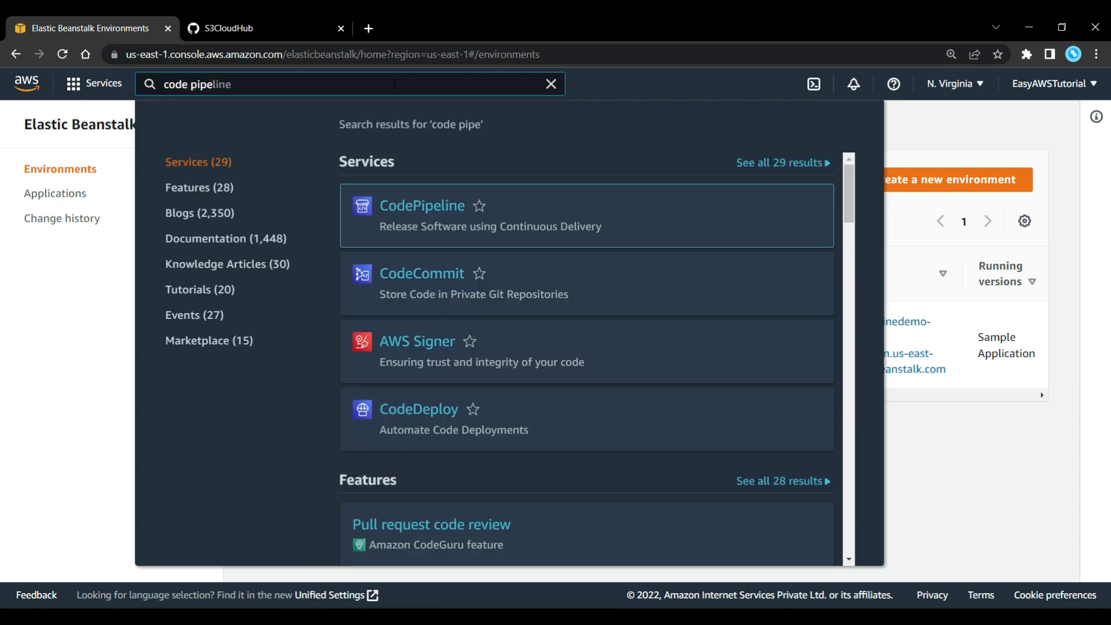
{"action": "left_click", "coordinate": [422, 206]}
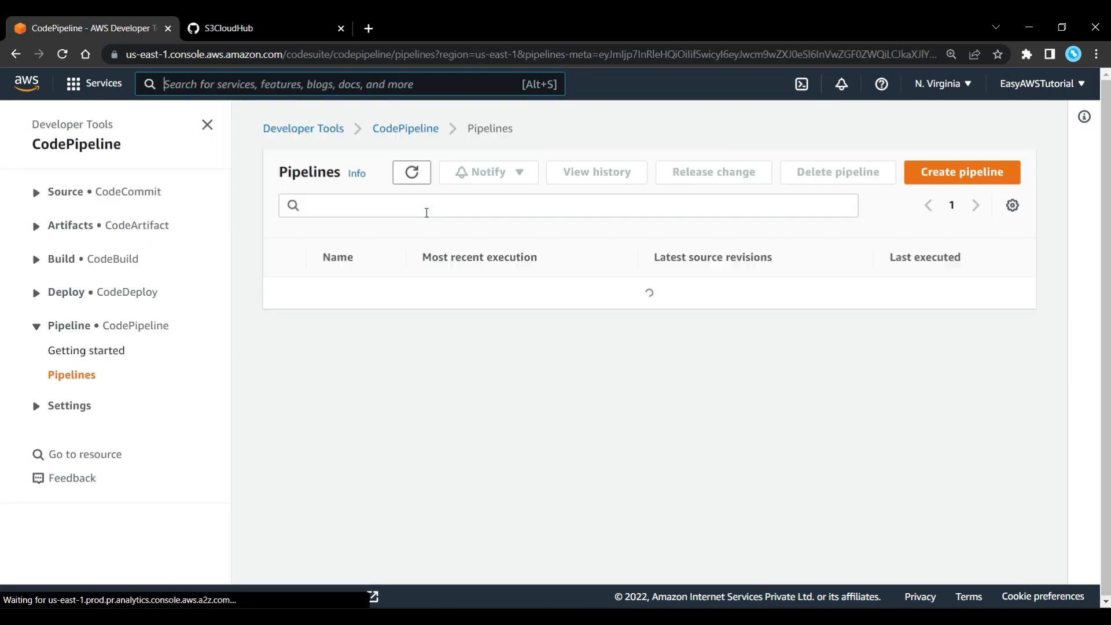
Step: Create pipeline 'cicd-demo2022' with a new service role and continue to Source
{"action": "left_click", "coordinate": [961, 171]}
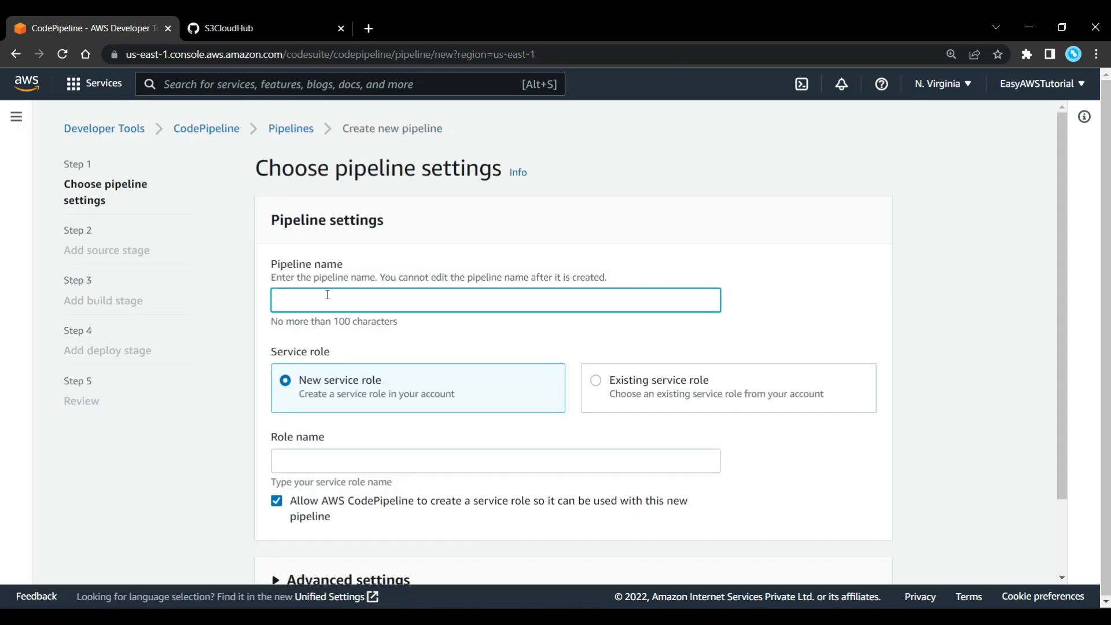
{"action": "type", "text": "cicd-demo"}
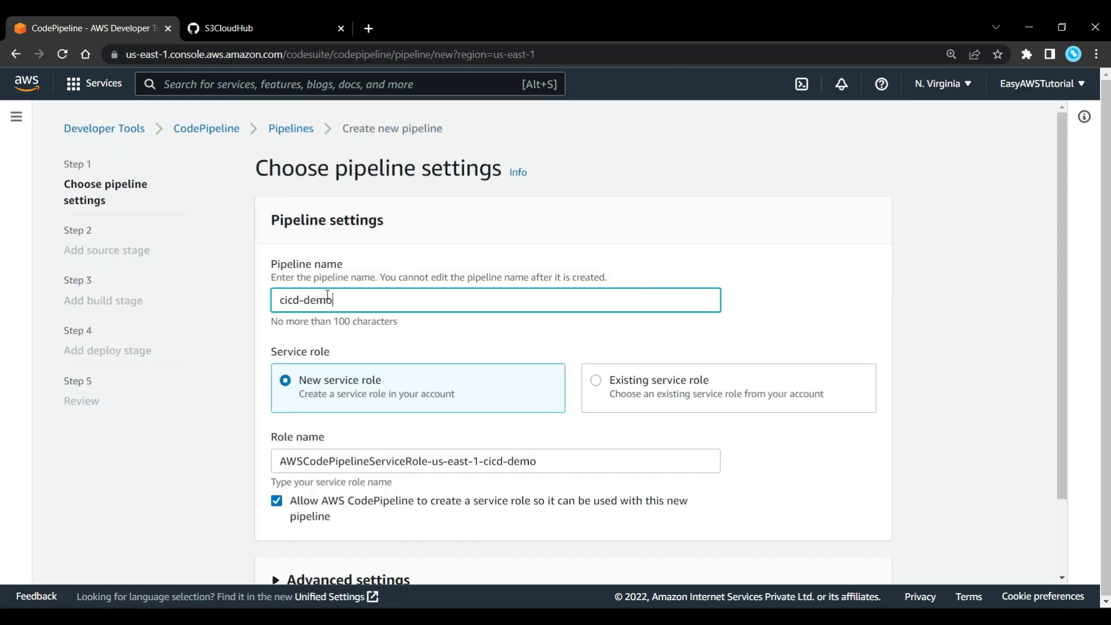
{"action": "type", "text": "2022"}
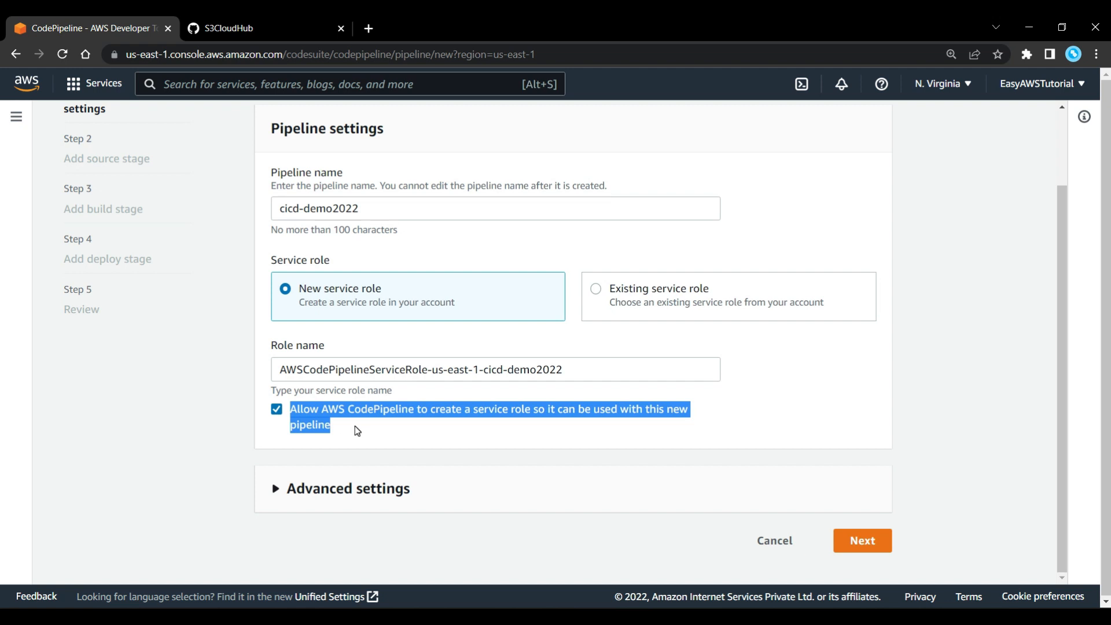
{"action": "mouse_move", "coordinate": [715, 408]}
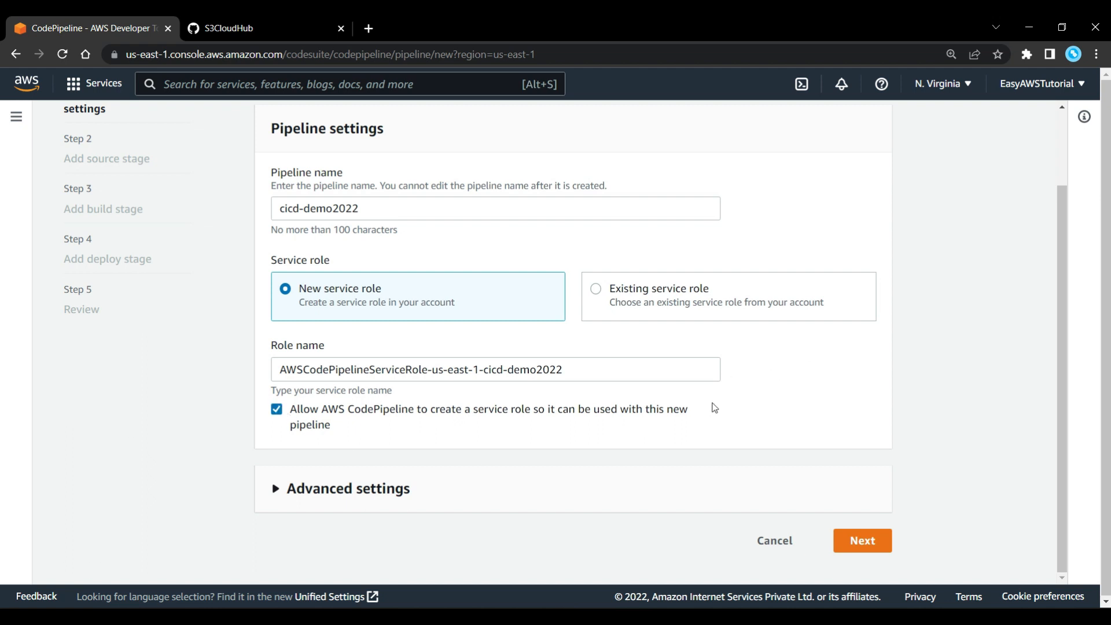
{"action": "left_click", "coordinate": [862, 540]}
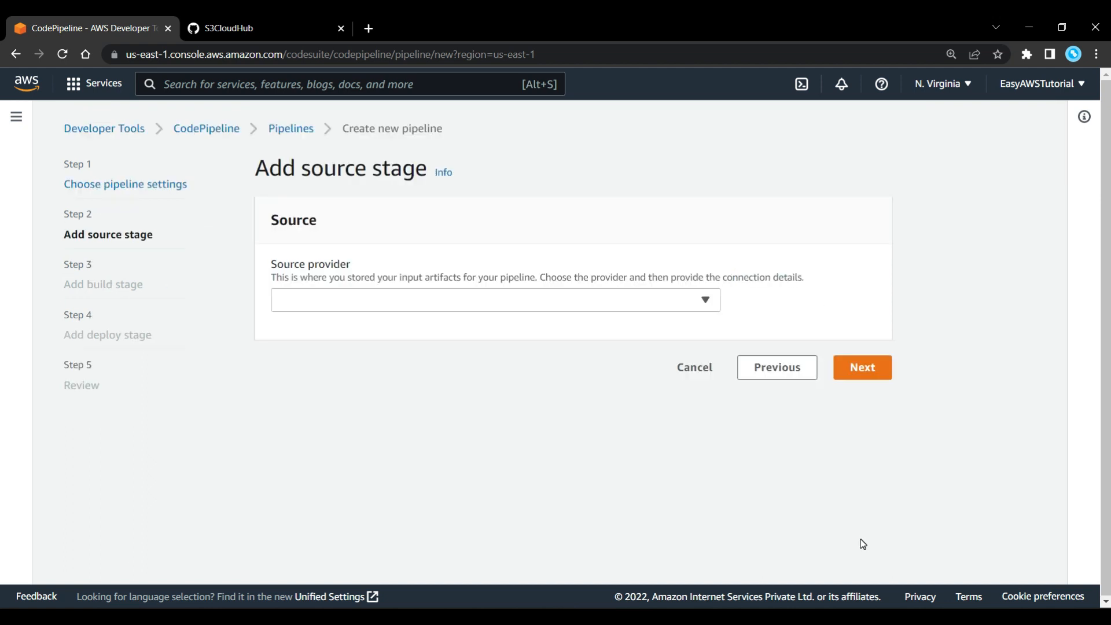
Step: Choose GitHub (Version 1) as source provider and authorize the GitHub connection
{"action": "left_click", "coordinate": [493, 299]}
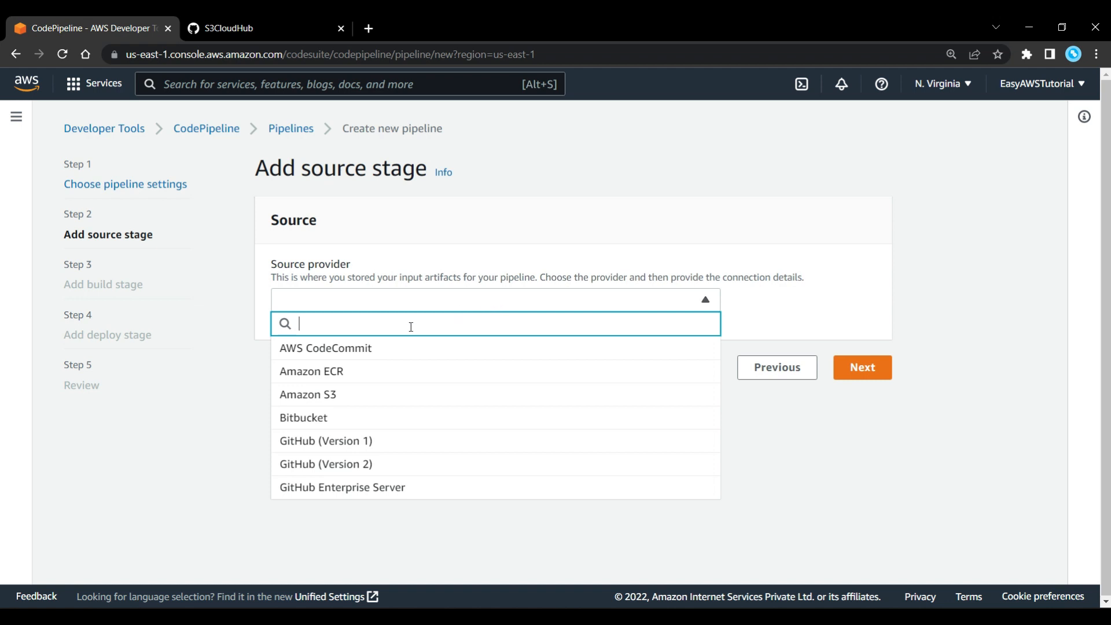
{"action": "mouse_move", "coordinate": [345, 448]}
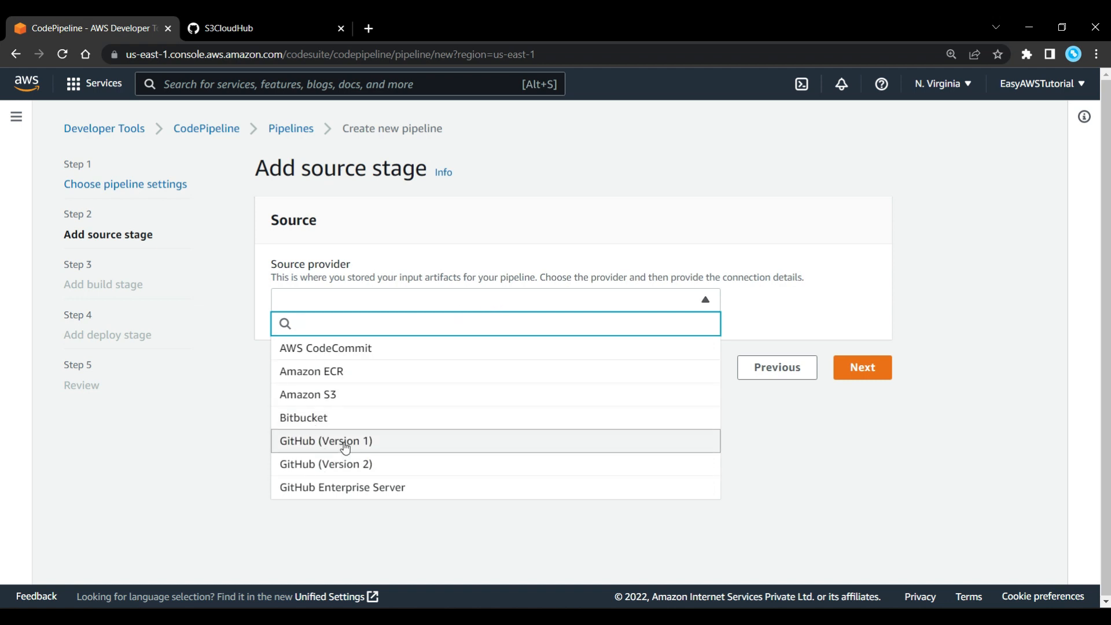
{"action": "left_click", "coordinate": [325, 440]}
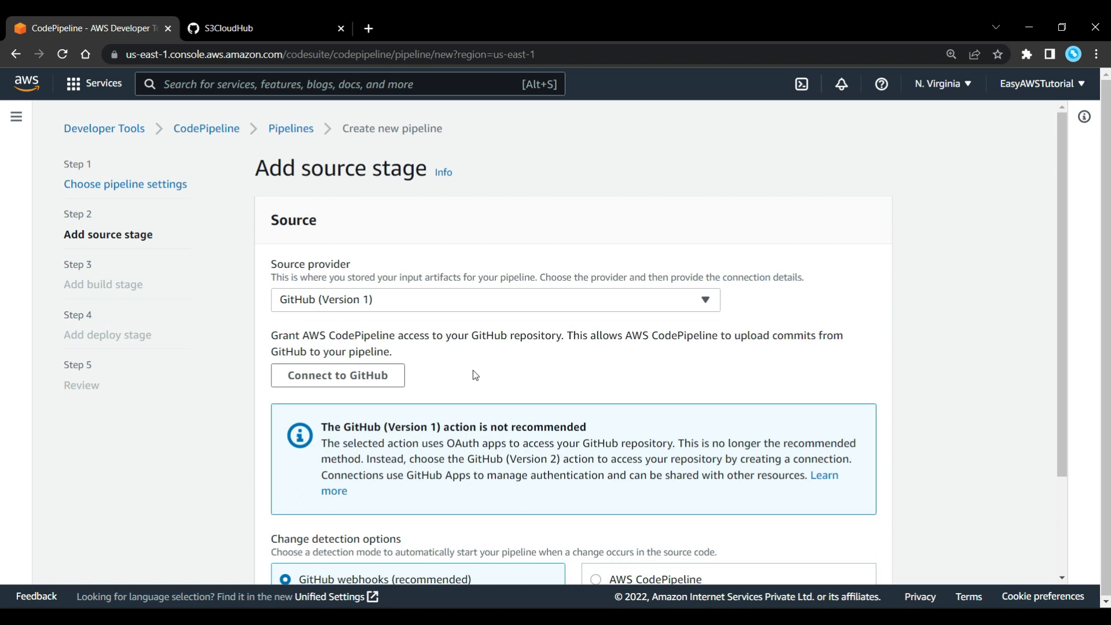
{"action": "left_click", "coordinate": [338, 375]}
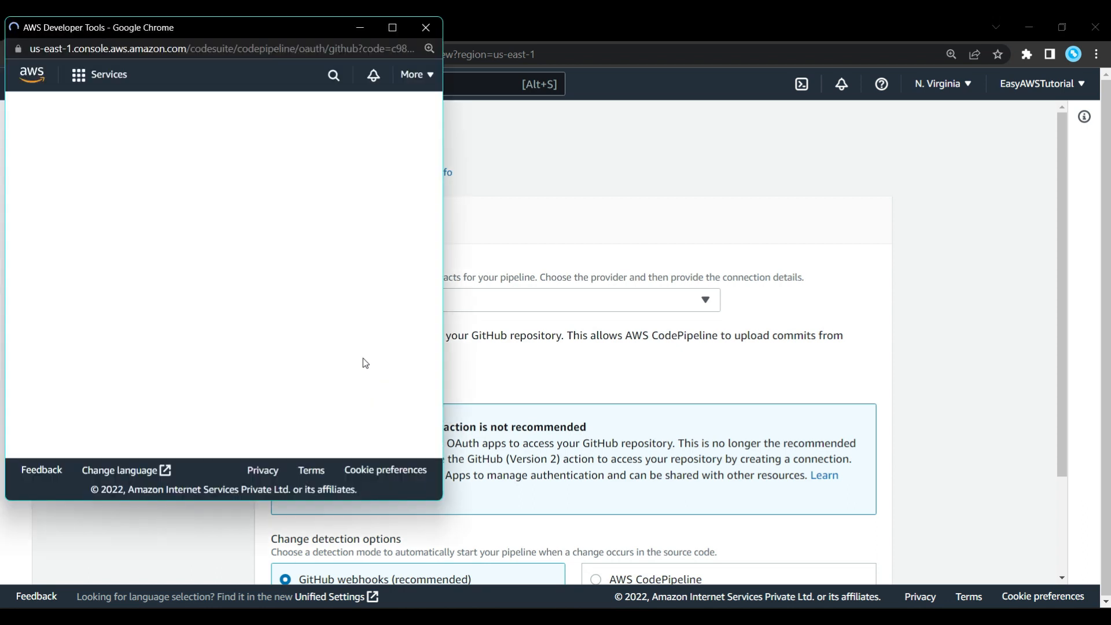
{"action": "left_click", "coordinate": [152, 239]}
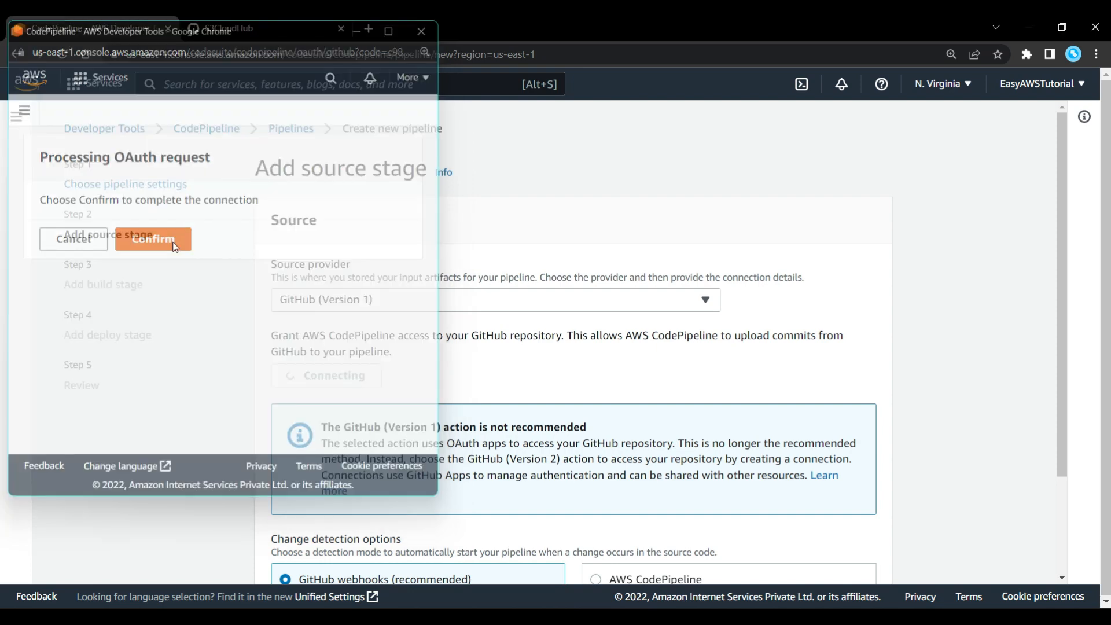
{"action": "left_click", "coordinate": [152, 239]}
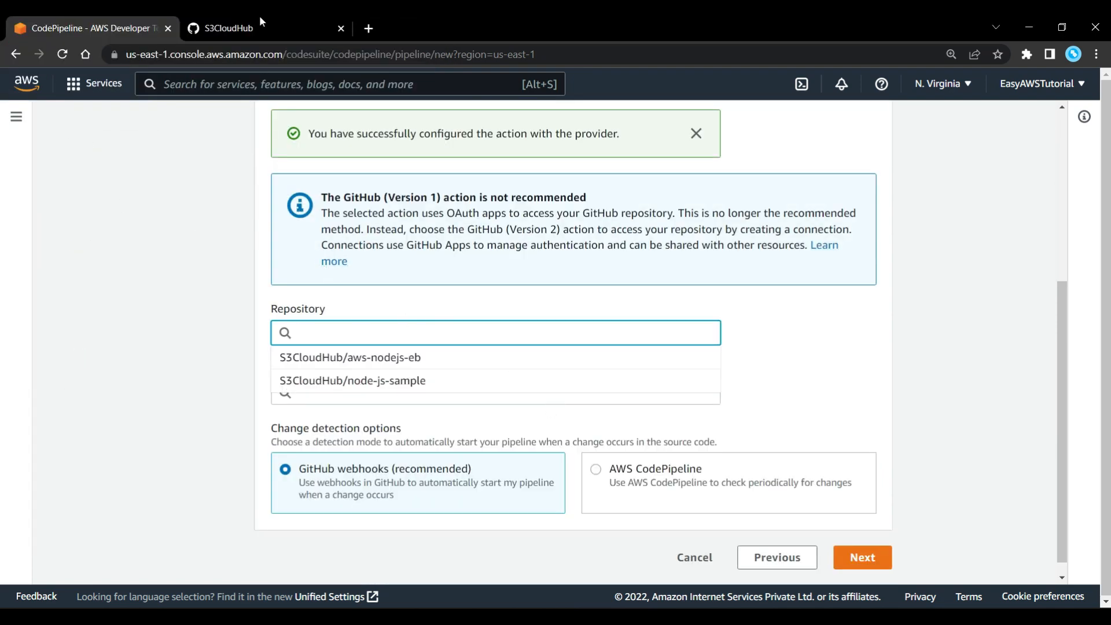
{"action": "left_click", "coordinate": [228, 28]}
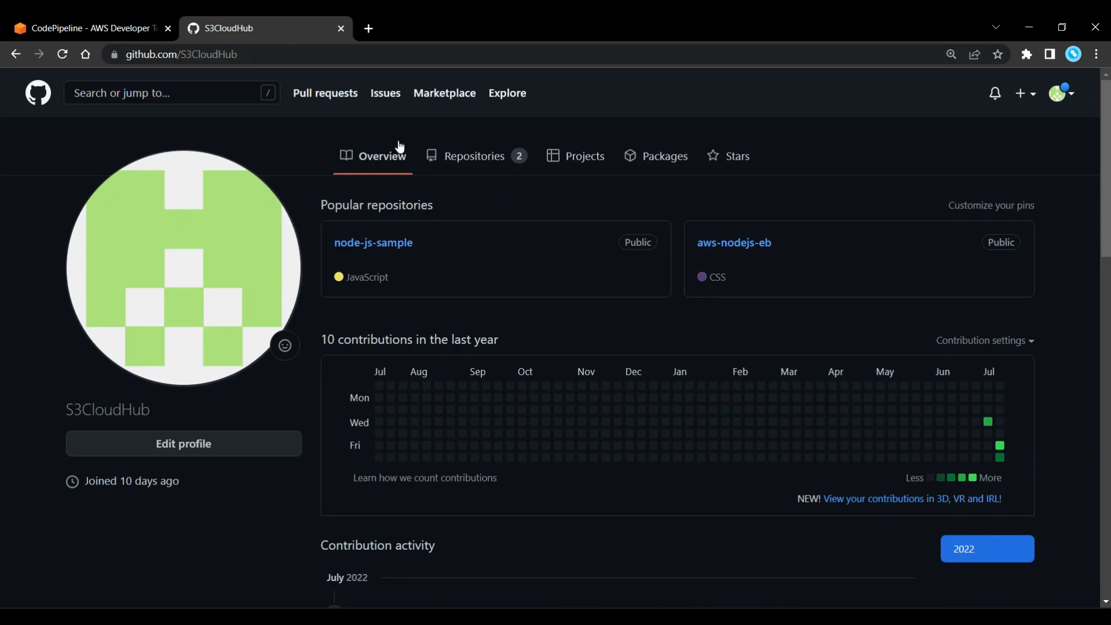
{"action": "mouse_move", "coordinate": [475, 156]}
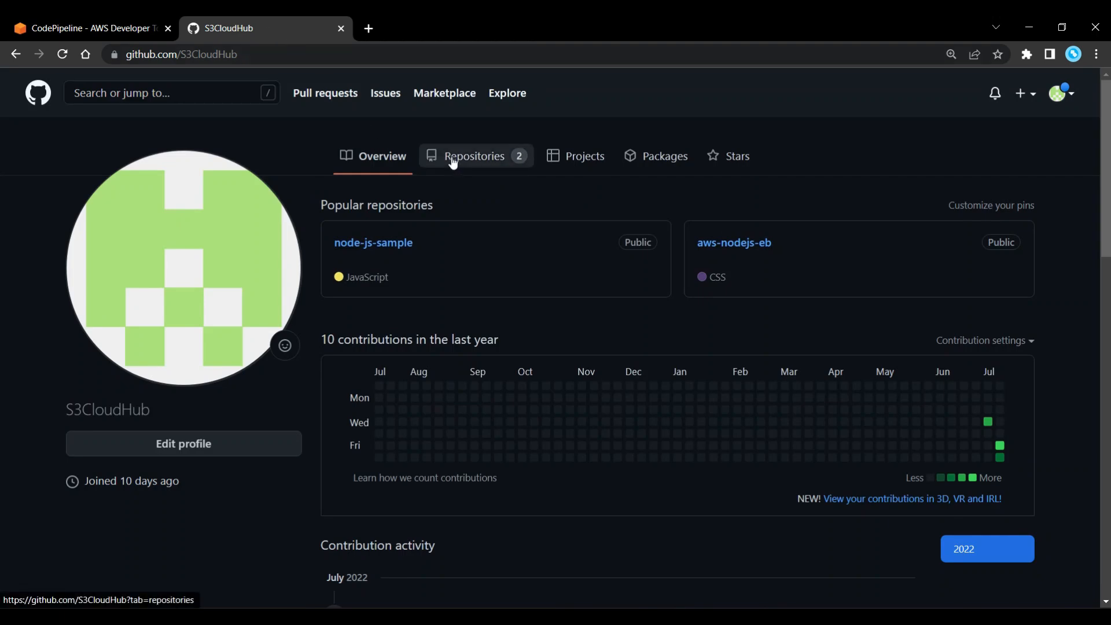
{"action": "left_click", "coordinate": [473, 155]}
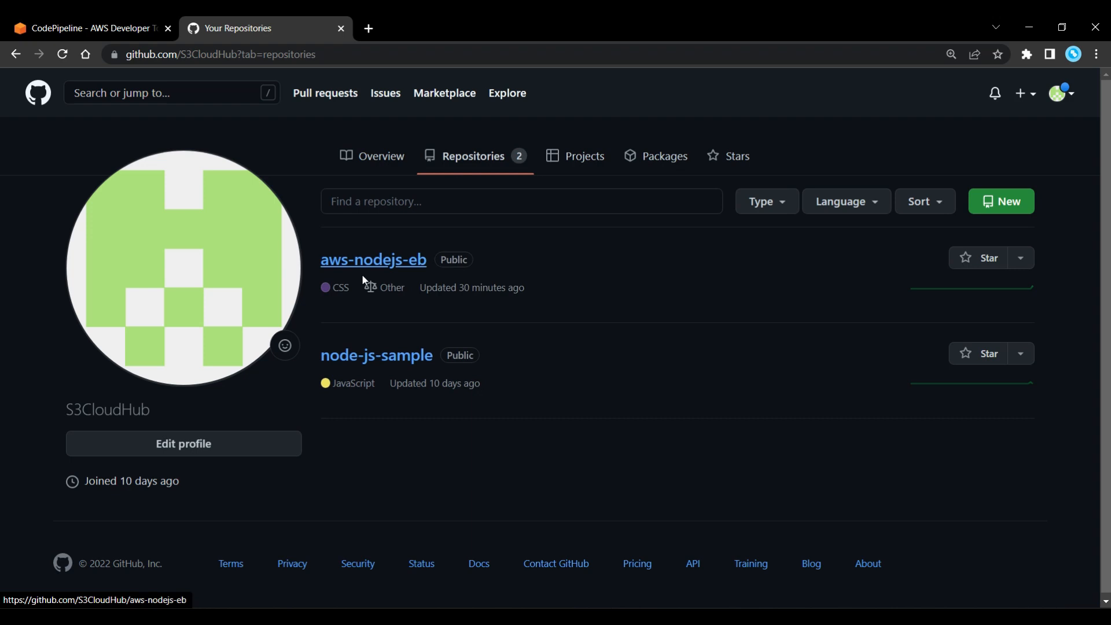
{"action": "left_click", "coordinate": [373, 260]}
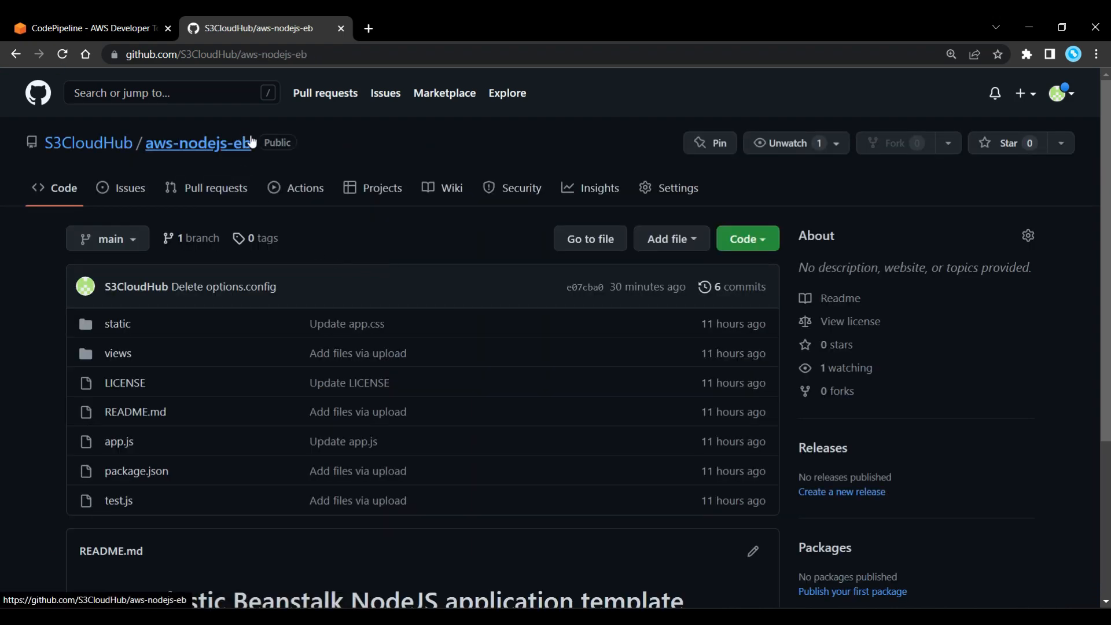
{"action": "double_click", "coordinate": [199, 142]}
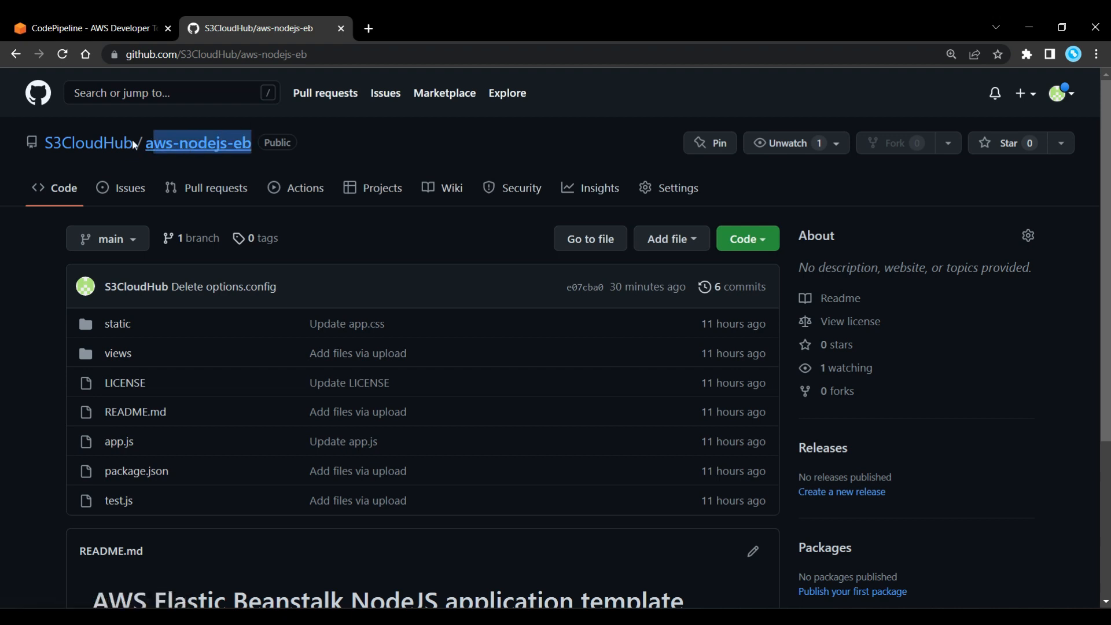
{"action": "mouse_move", "coordinate": [89, 143]}
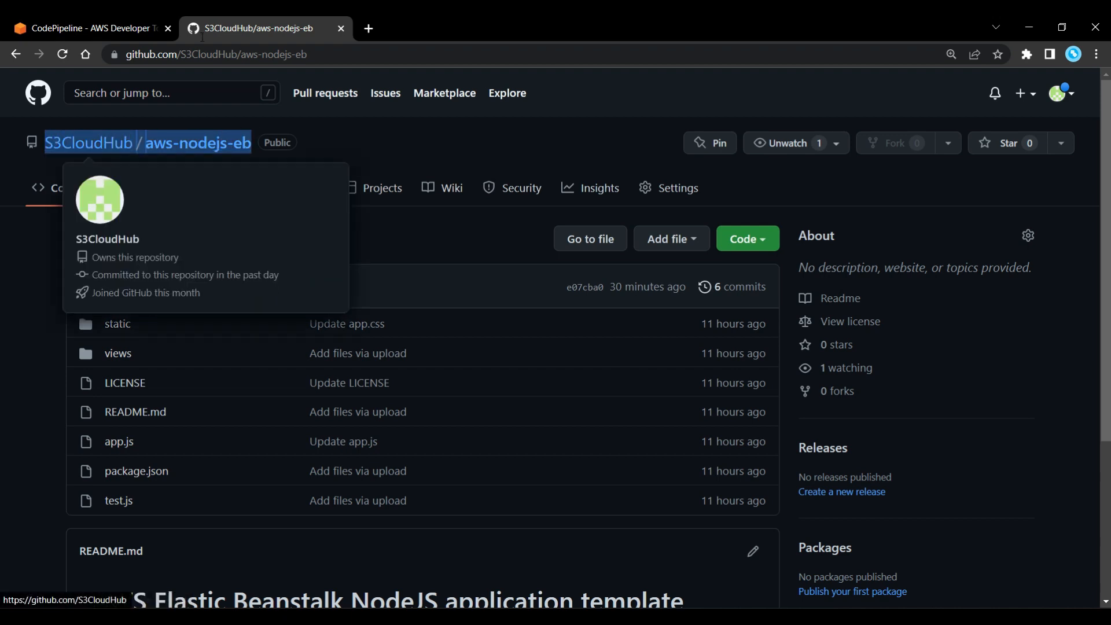
{"action": "left_click", "coordinate": [92, 28]}
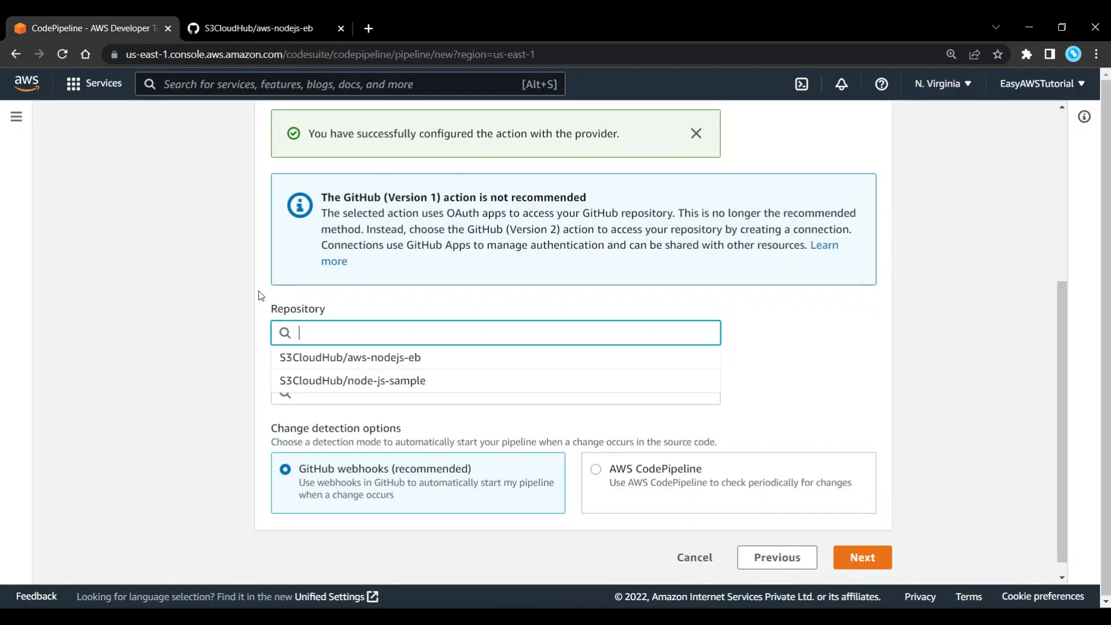
Step: Select repository S3CloudHub/aws-nodejs-eb on branch main, keeping GitHub webhooks
{"action": "left_click", "coordinate": [348, 357]}
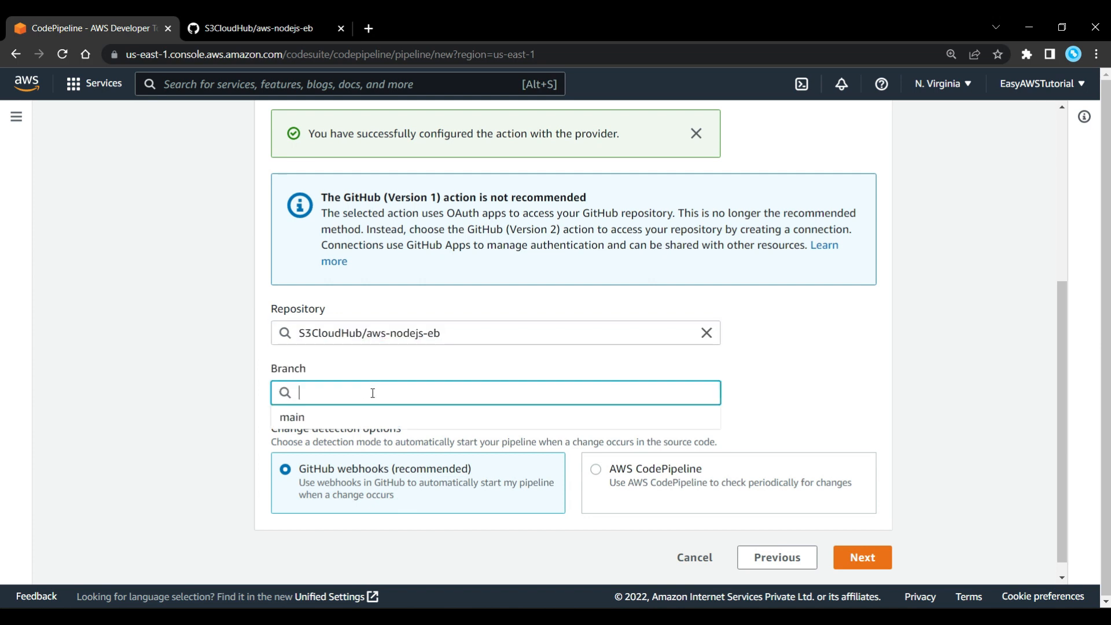
{"action": "left_click", "coordinate": [291, 417]}
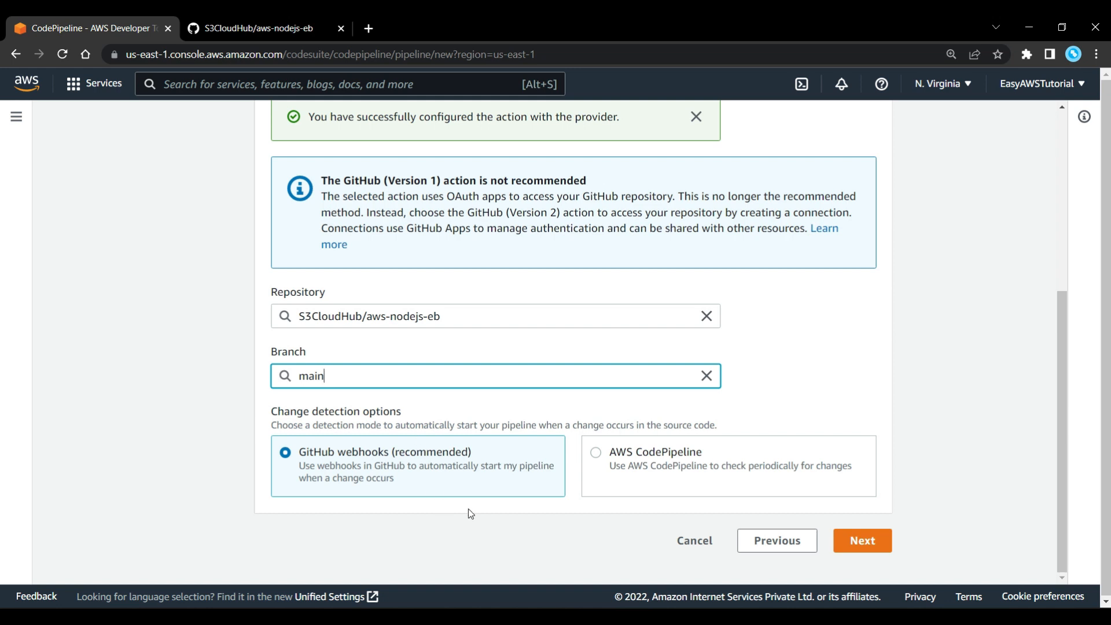
{"action": "mouse_move", "coordinate": [721, 523]}
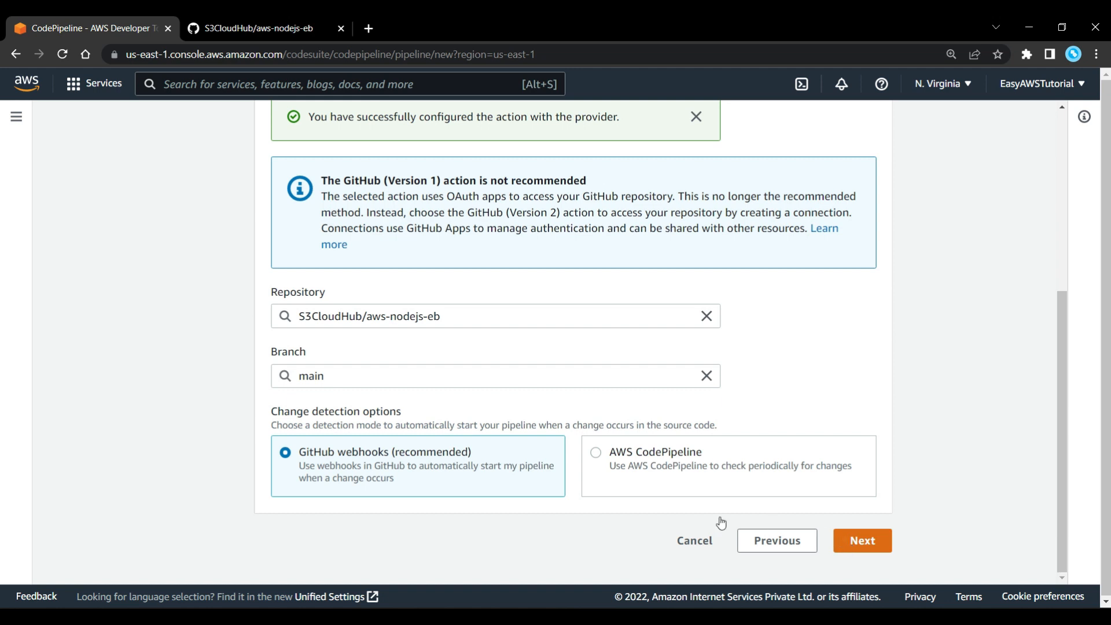
{"action": "left_click", "coordinate": [862, 540]}
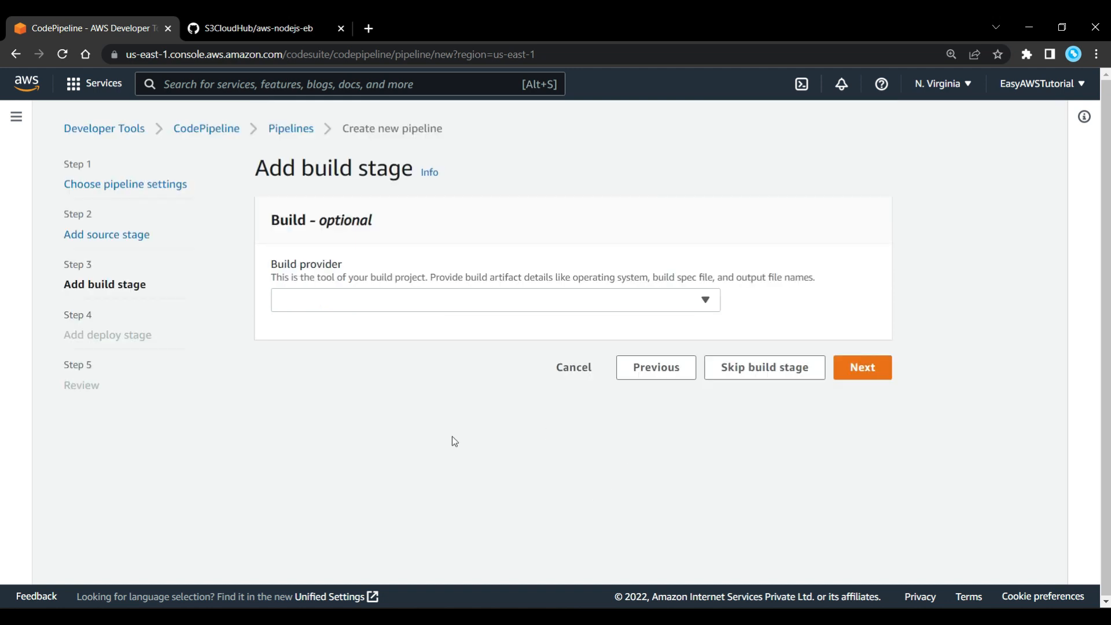
{"action": "mouse_move", "coordinate": [417, 301]}
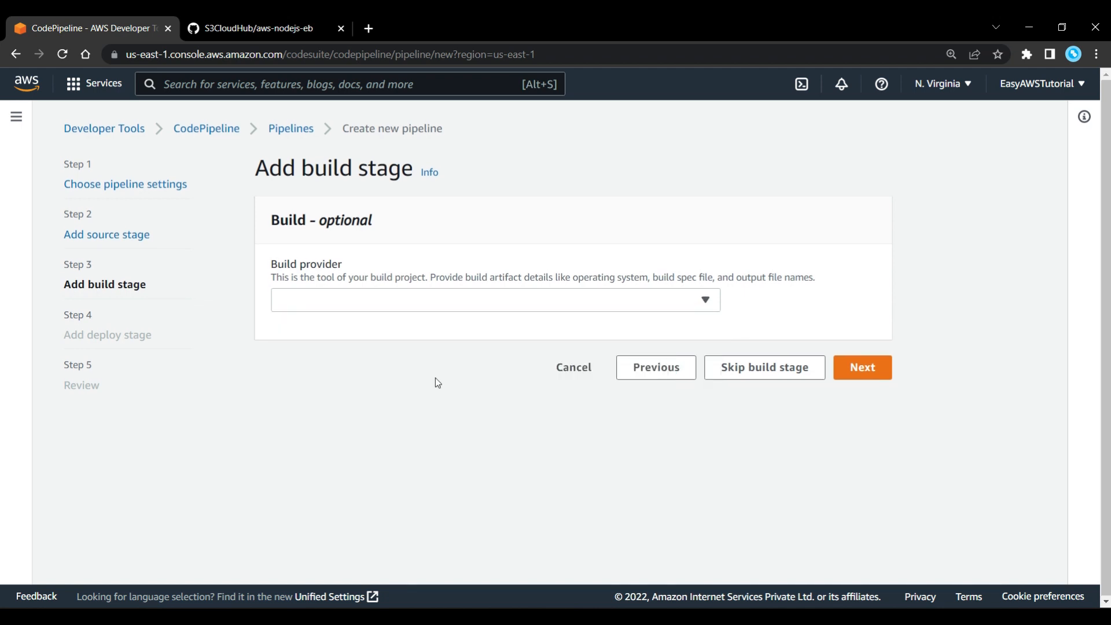
Step: Skip the build stage and confirm the skip
{"action": "left_click", "coordinate": [764, 366]}
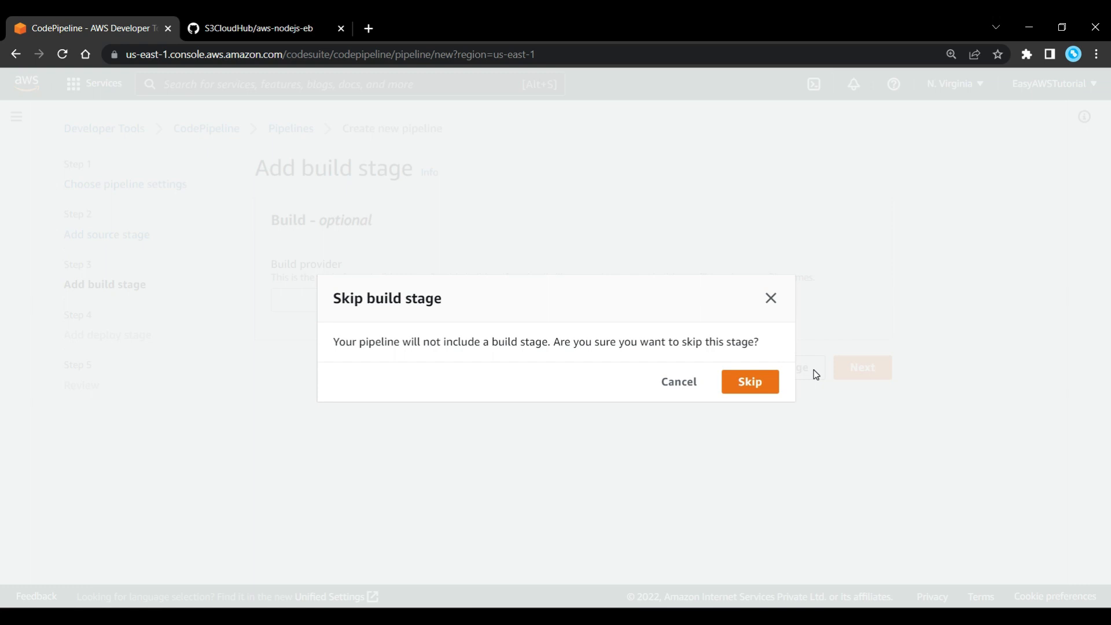
{"action": "left_click", "coordinate": [749, 382]}
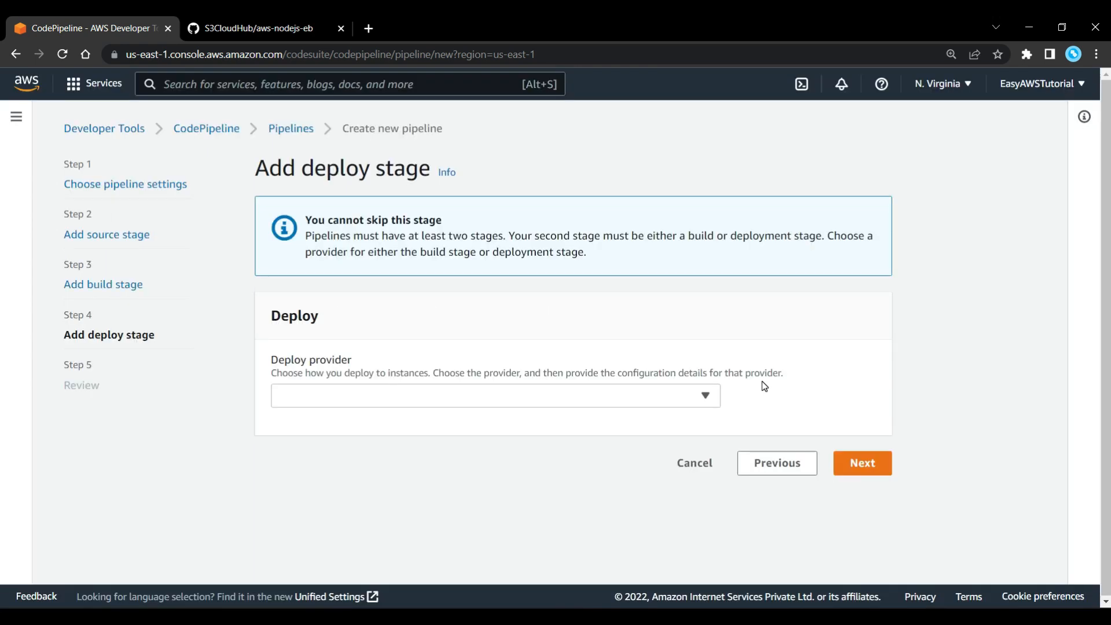
{"action": "mouse_move", "coordinate": [579, 395]}
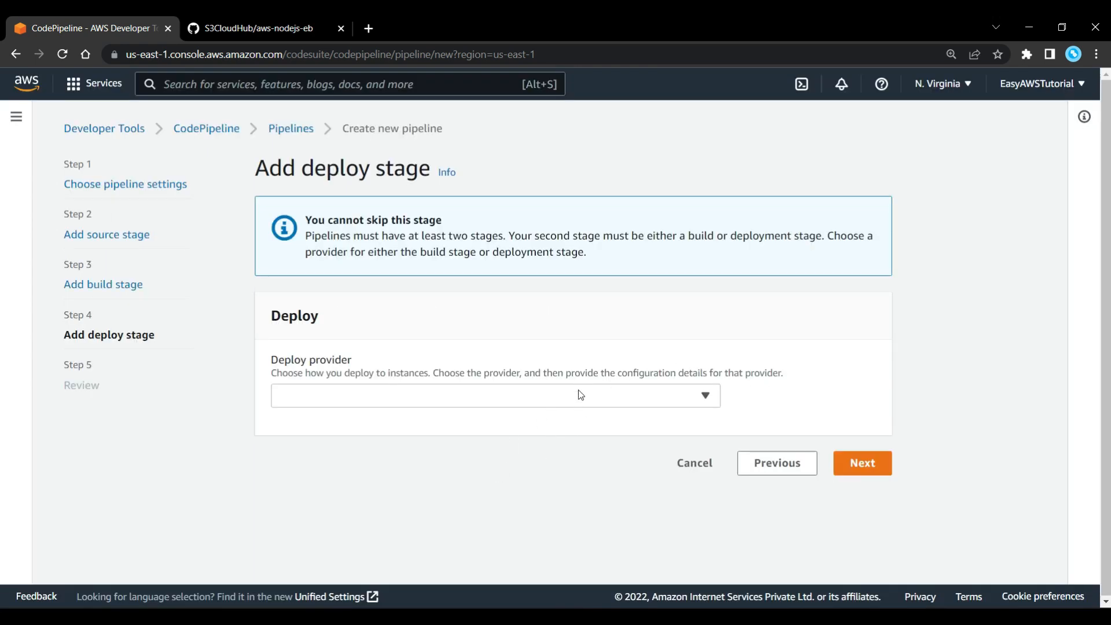
Step: Deploy via AWS Elastic Beanstalk to CodePipelineDemo, environment Codepipelinedemo-env
{"action": "left_click", "coordinate": [494, 395]}
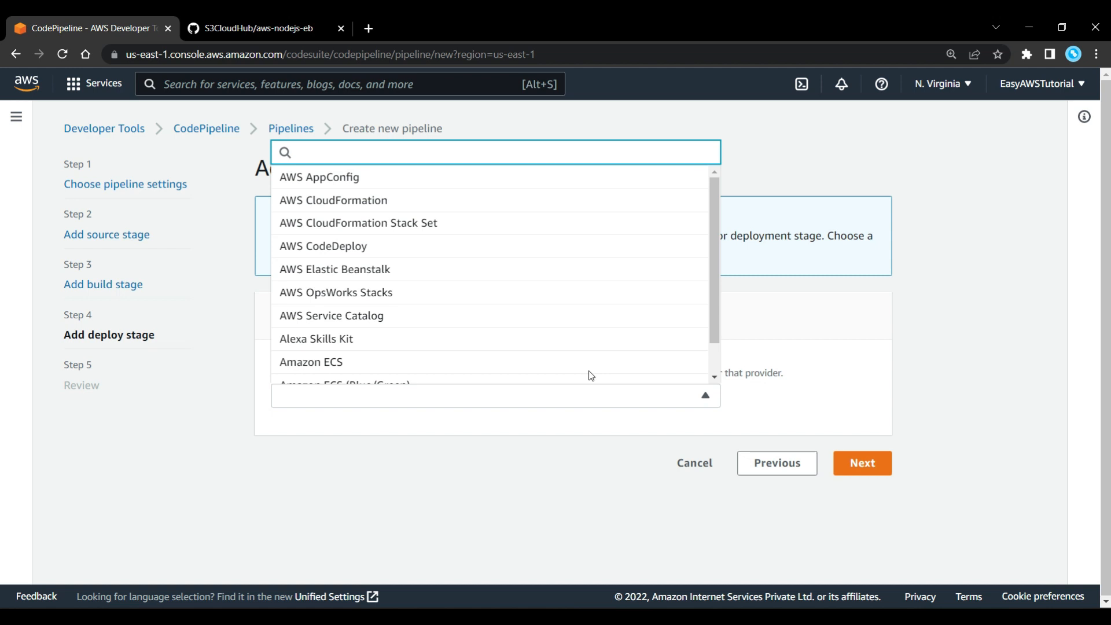
{"action": "scroll", "scroll_direction": "down", "scroll_amount": 3}
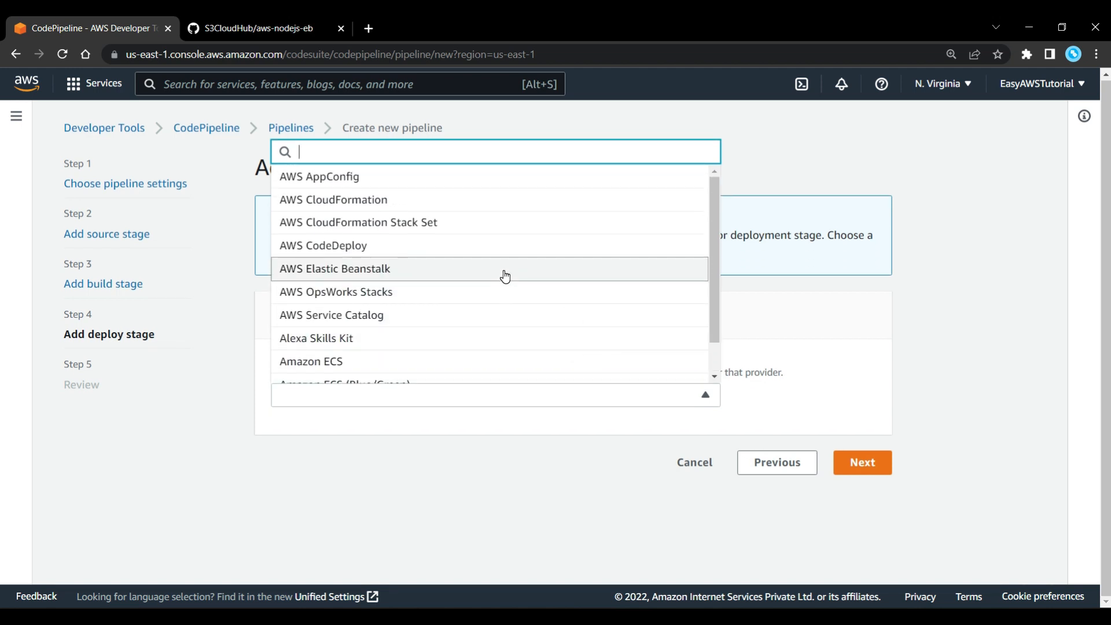
{"action": "left_click", "coordinate": [335, 268]}
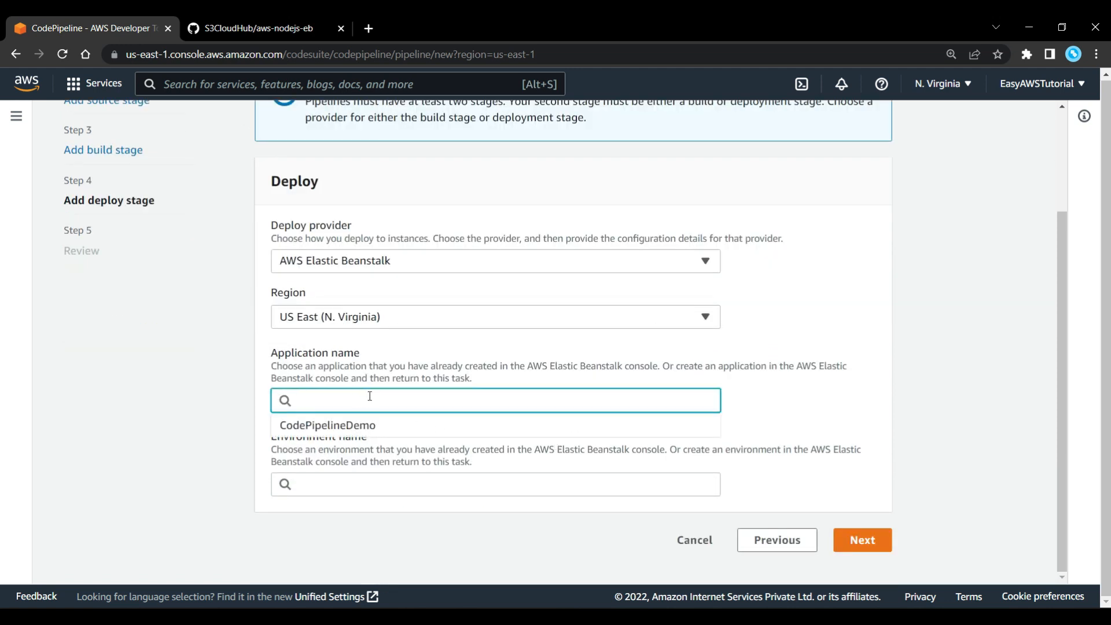
{"action": "left_click", "coordinate": [327, 425]}
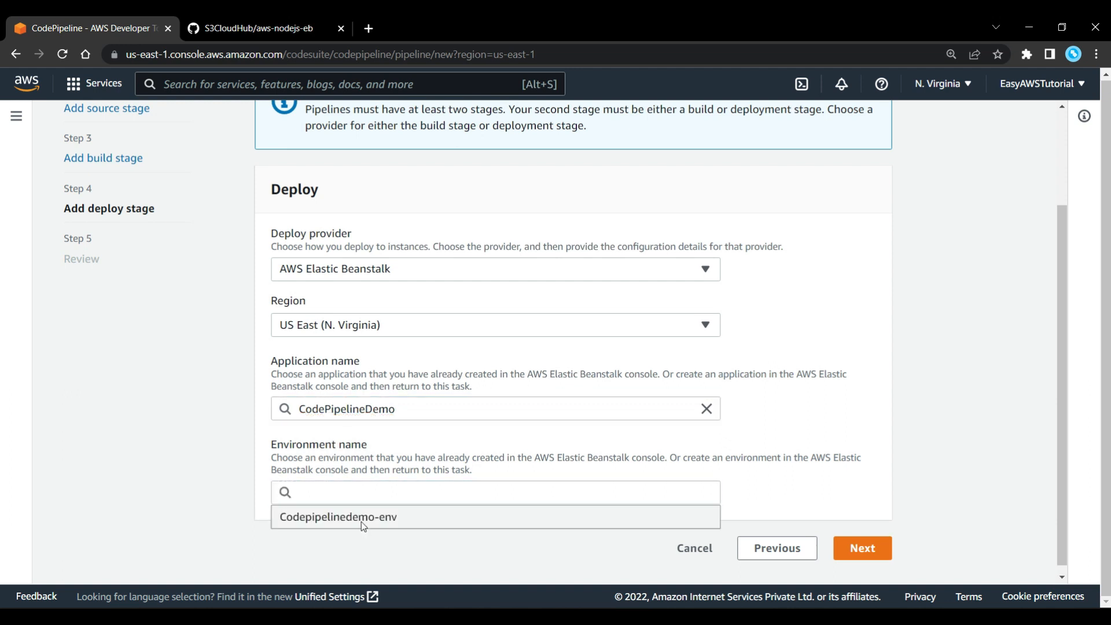
{"action": "left_click", "coordinate": [337, 517]}
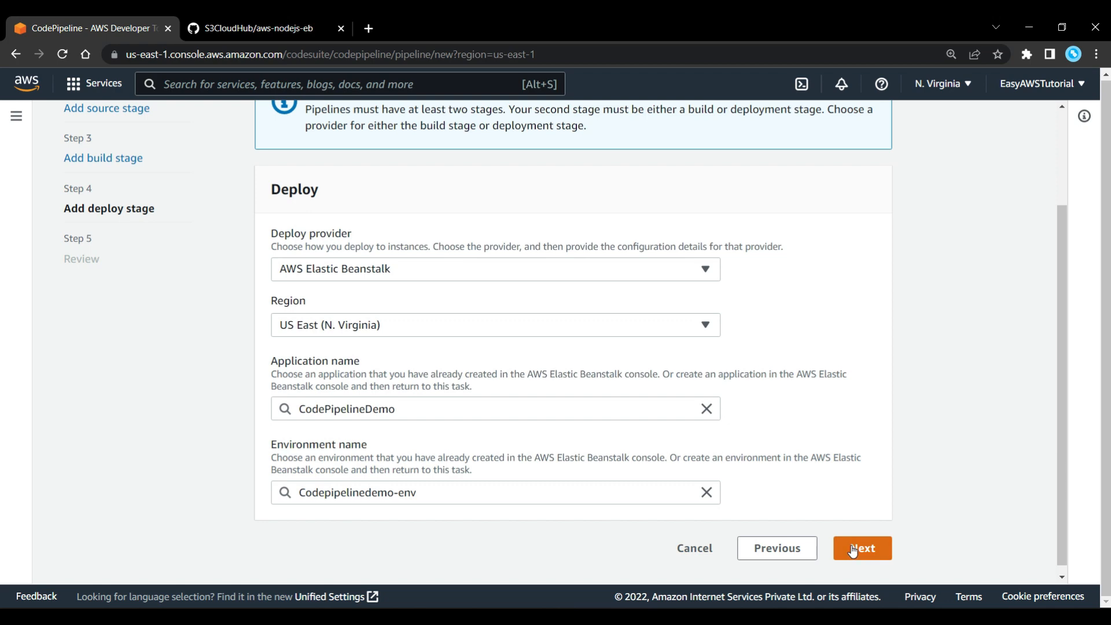
Step: Review the settings and create the cicd-demo2022 pipeline
{"action": "left_click", "coordinate": [862, 548]}
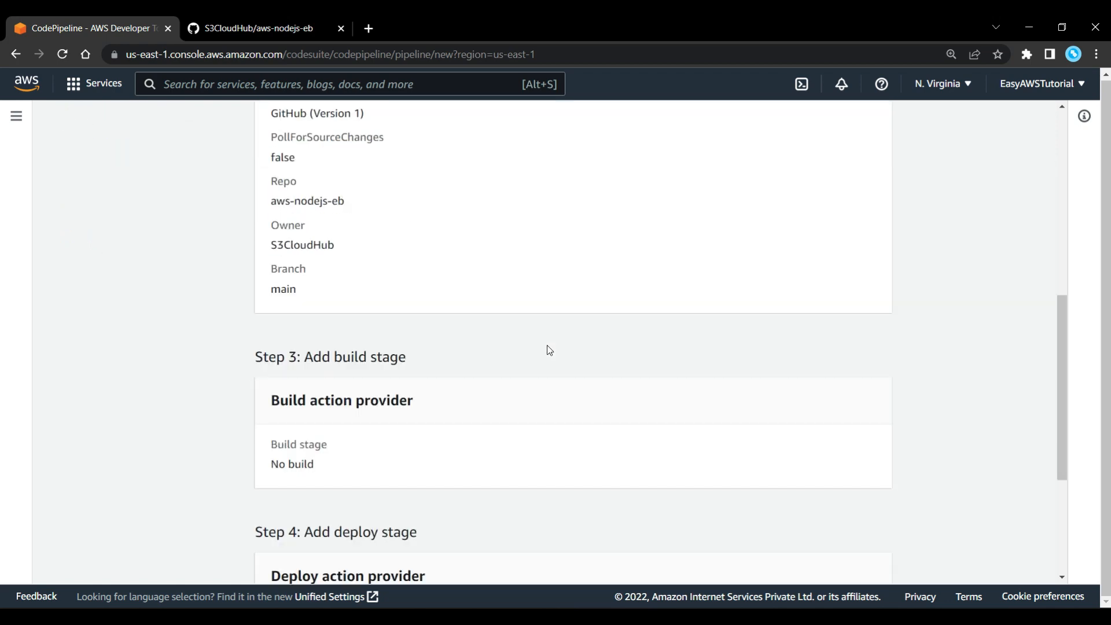
{"action": "scroll", "scroll_direction": "up", "scroll_amount": 3}
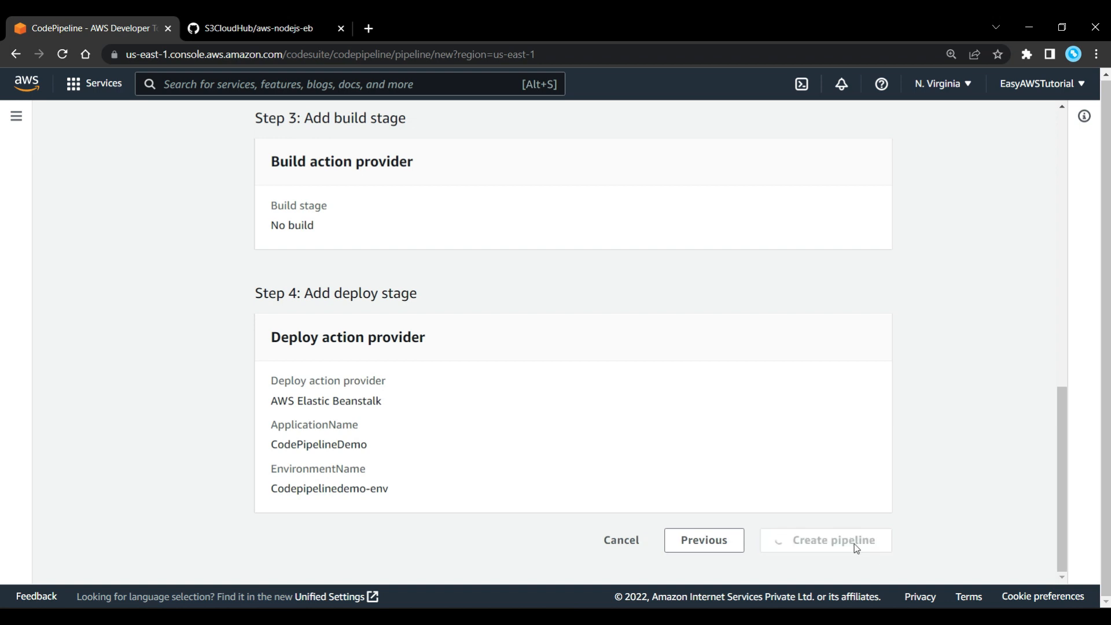
{"action": "left_click", "coordinate": [825, 540]}
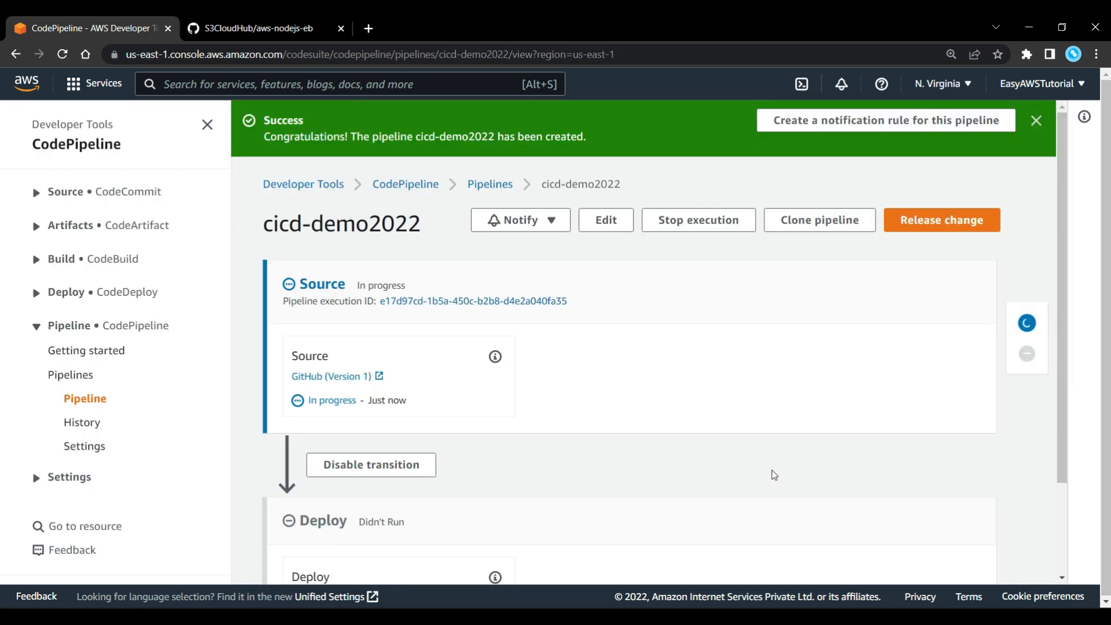
Step: Scroll the cicd-demo2022 view while Source and Deploy reach Succeeded
{"action": "scroll", "scroll_direction": "down", "scroll_amount": 3}
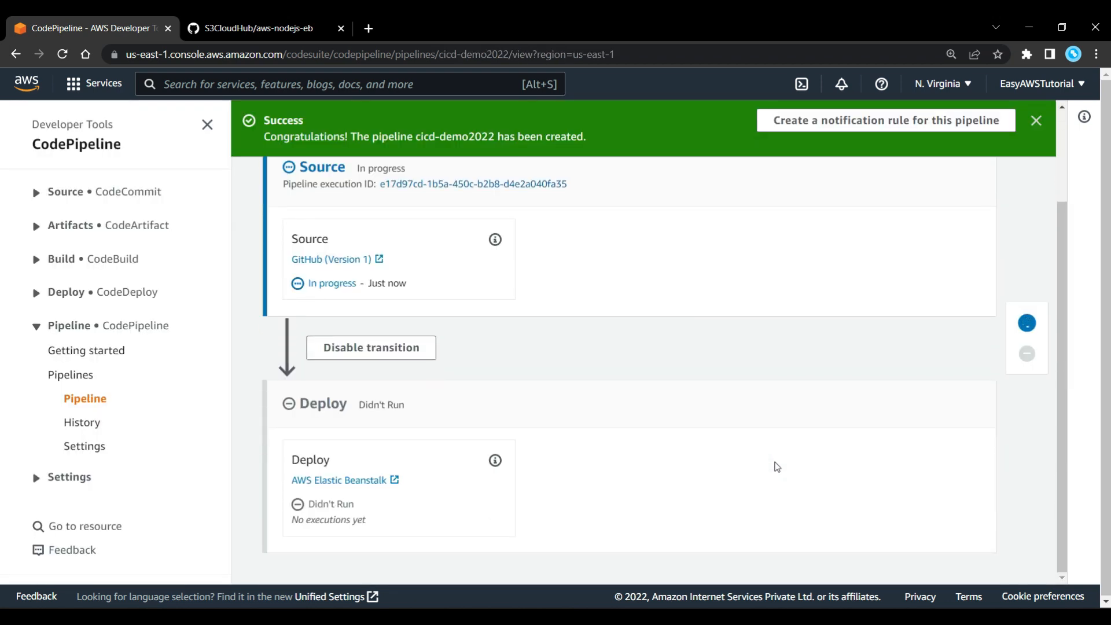
{"action": "scroll", "scroll_direction": "up", "scroll_amount": 3}
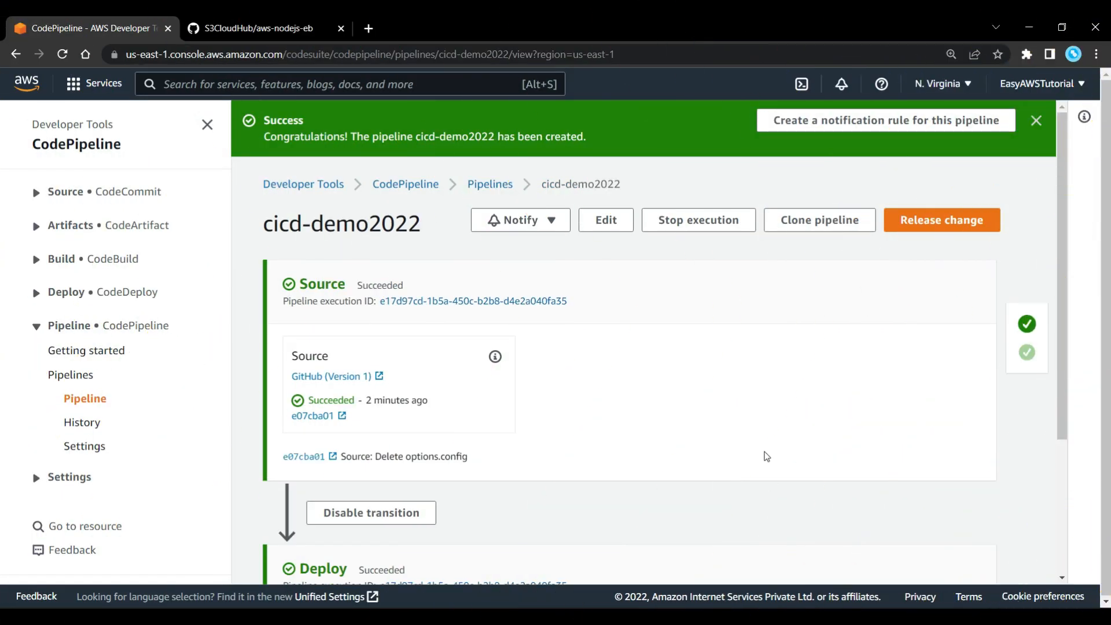
{"action": "scroll", "scroll_direction": "down", "scroll_amount": 3}
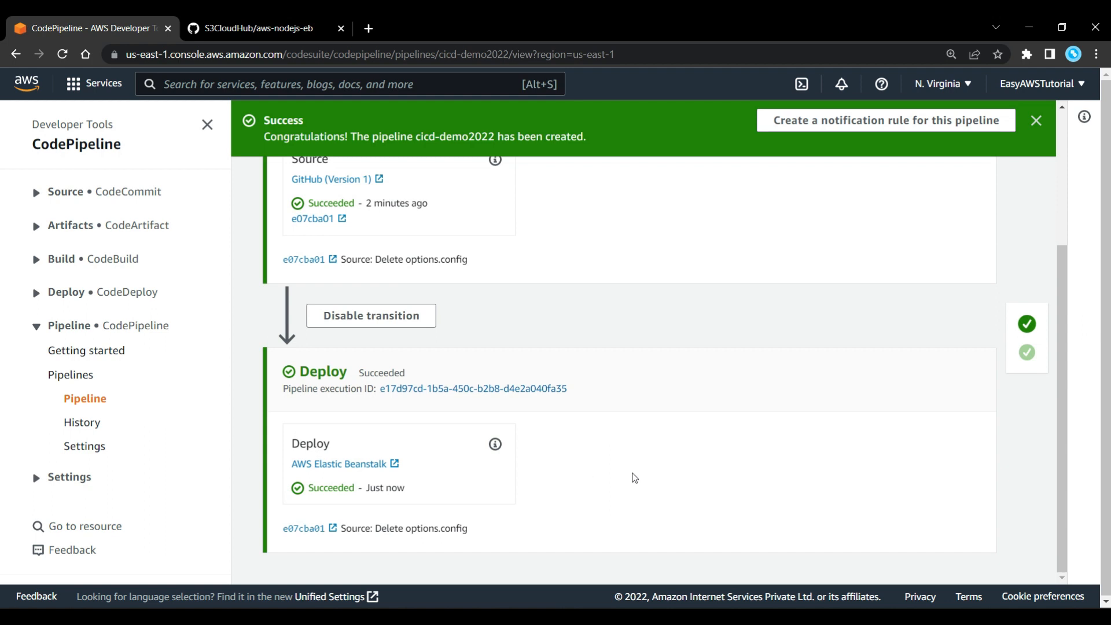
{"action": "mouse_move", "coordinate": [419, 460]}
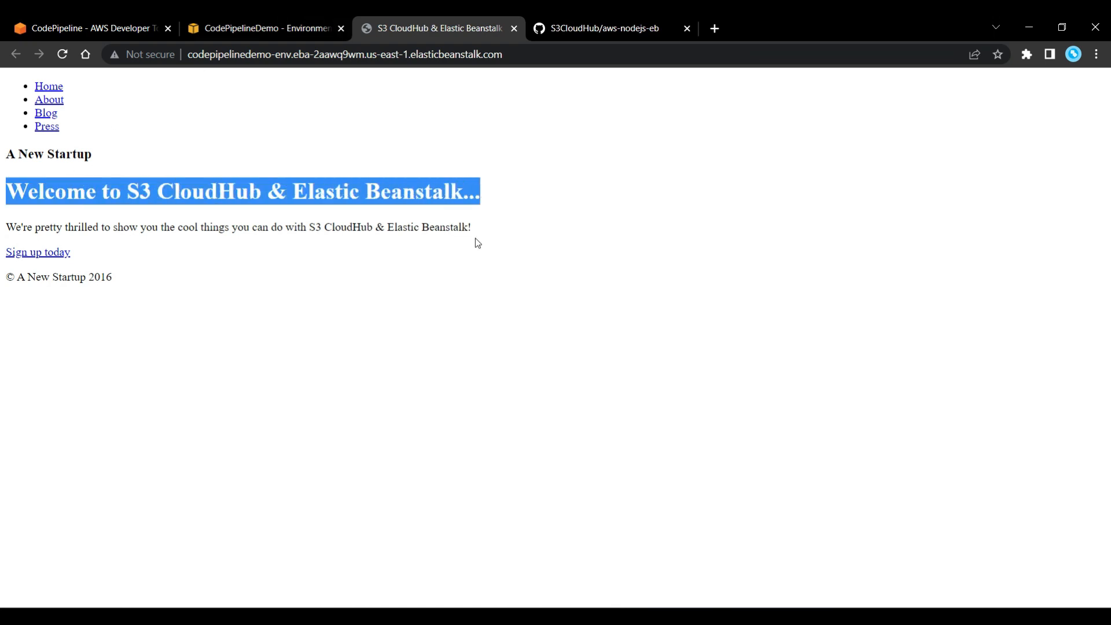
{"action": "mouse_move", "coordinate": [454, 304]}
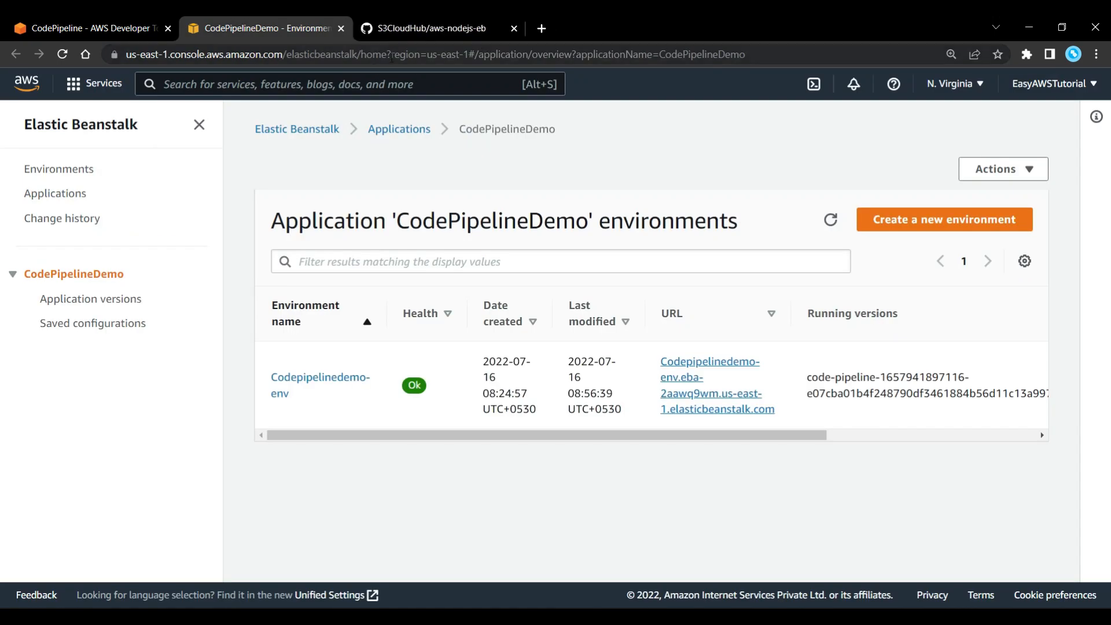
Step: Add 'YT channel' to the app.js title on GitHub and commit it to main
{"action": "left_click", "coordinate": [426, 29]}
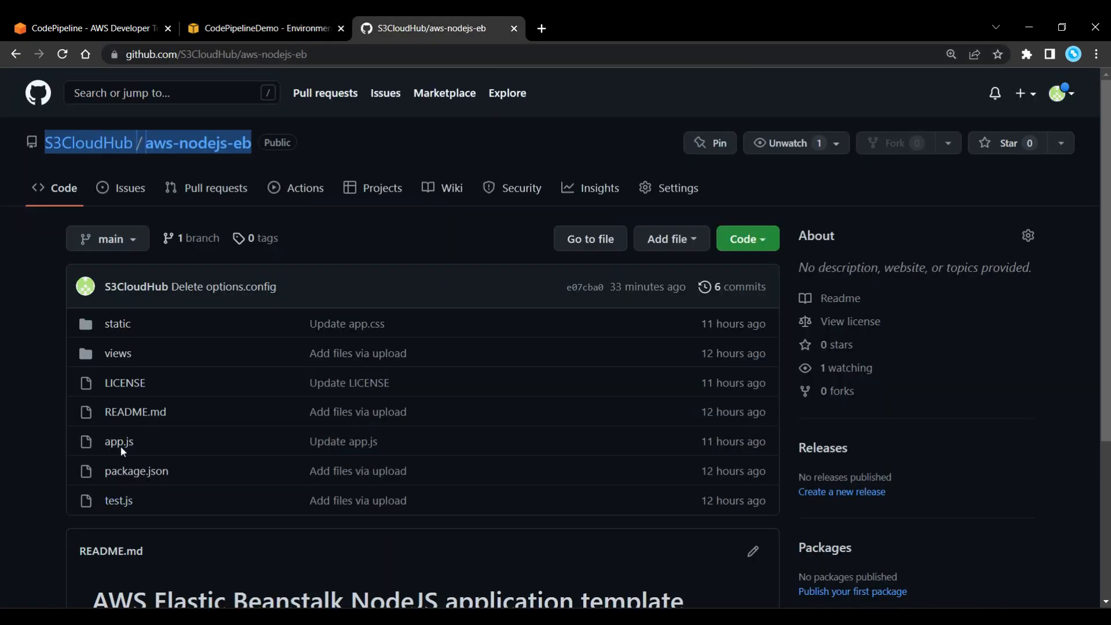
{"action": "left_click", "coordinate": [118, 442]}
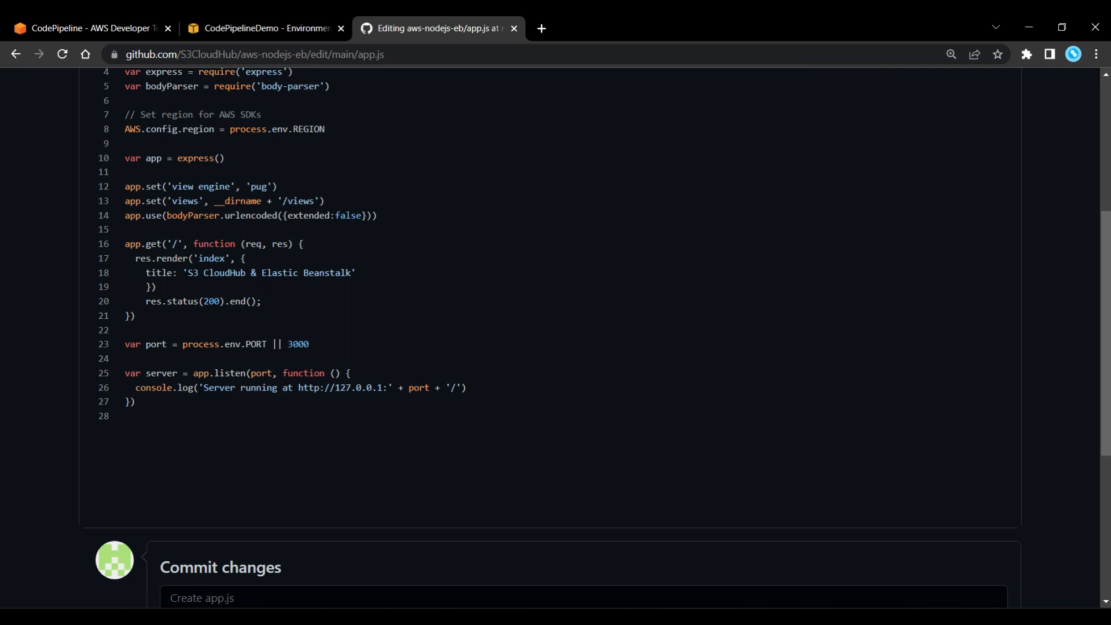
{"action": "type", "text": "YT channel"}
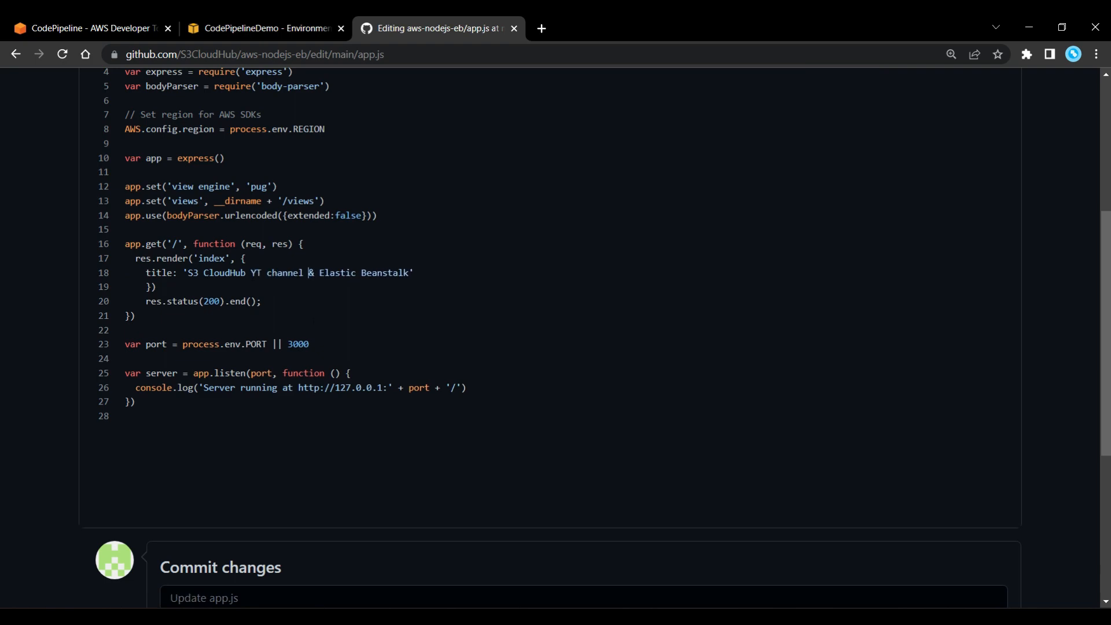
{"action": "left_click", "coordinate": [180, 492]}
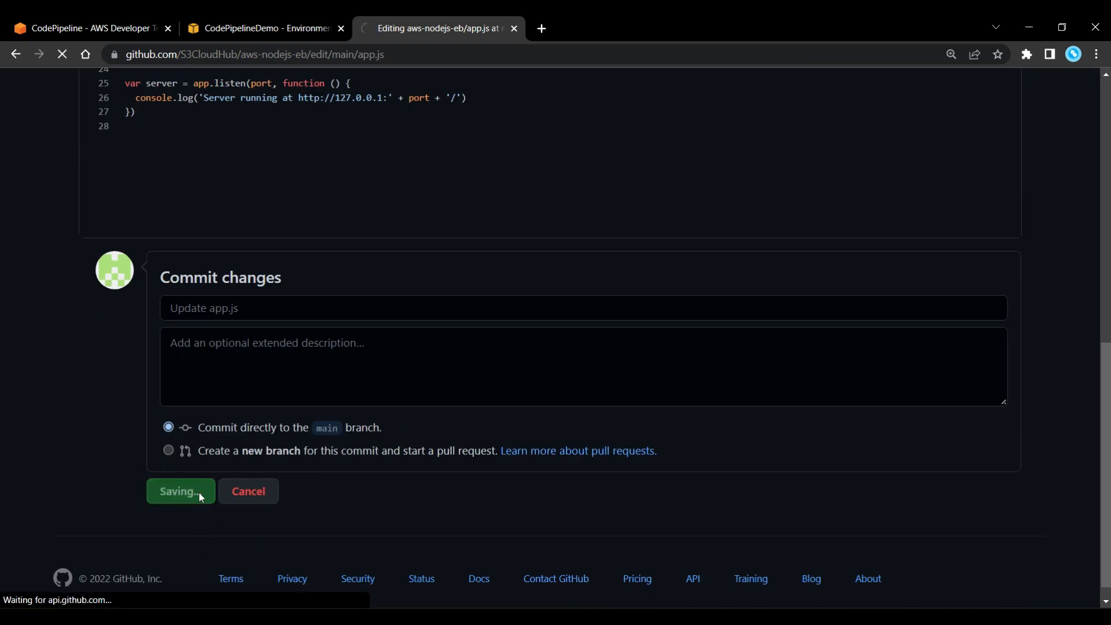
{"action": "left_click", "coordinate": [180, 490]}
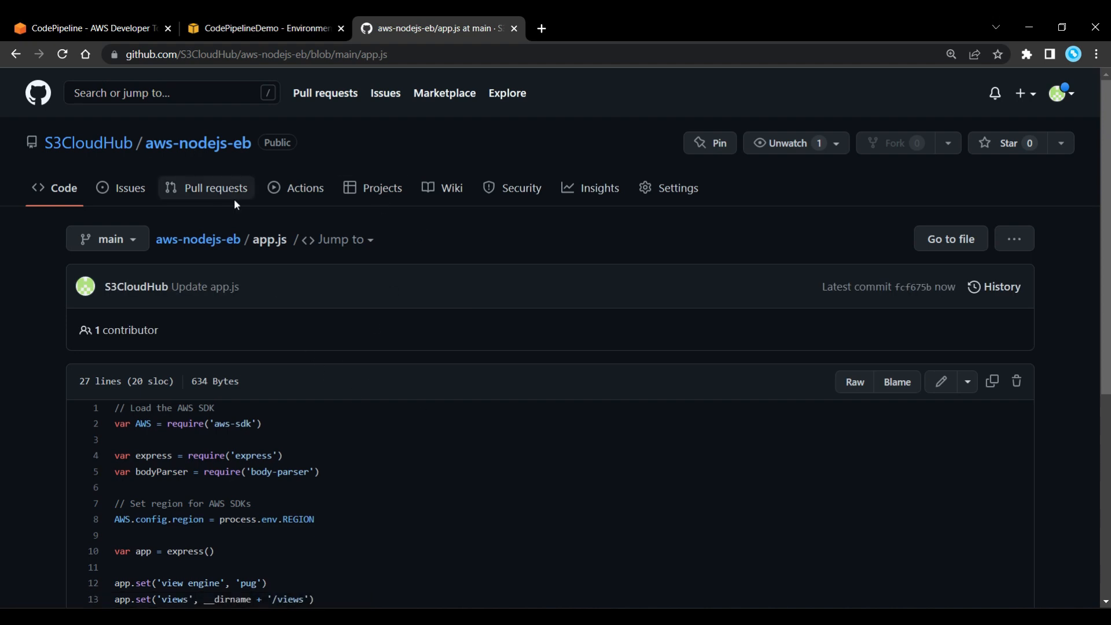
{"action": "left_click", "coordinate": [85, 29]}
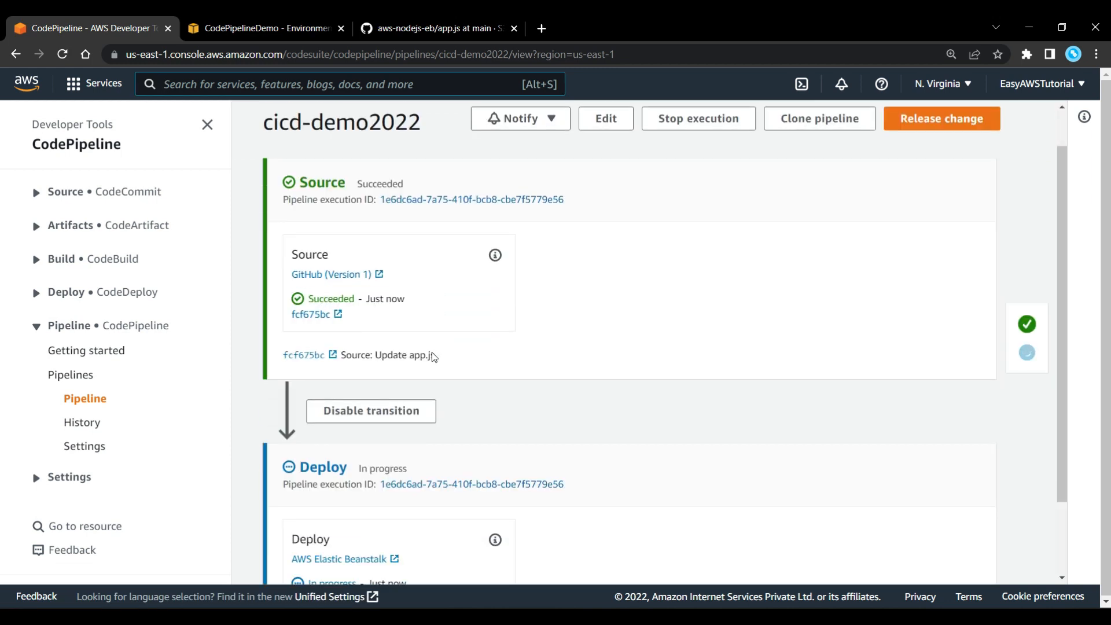
Step: Watch the app.js update's Deploy stage succeed, then go to Elastic Beanstalk
{"action": "scroll", "scroll_direction": "down", "scroll_amount": 3}
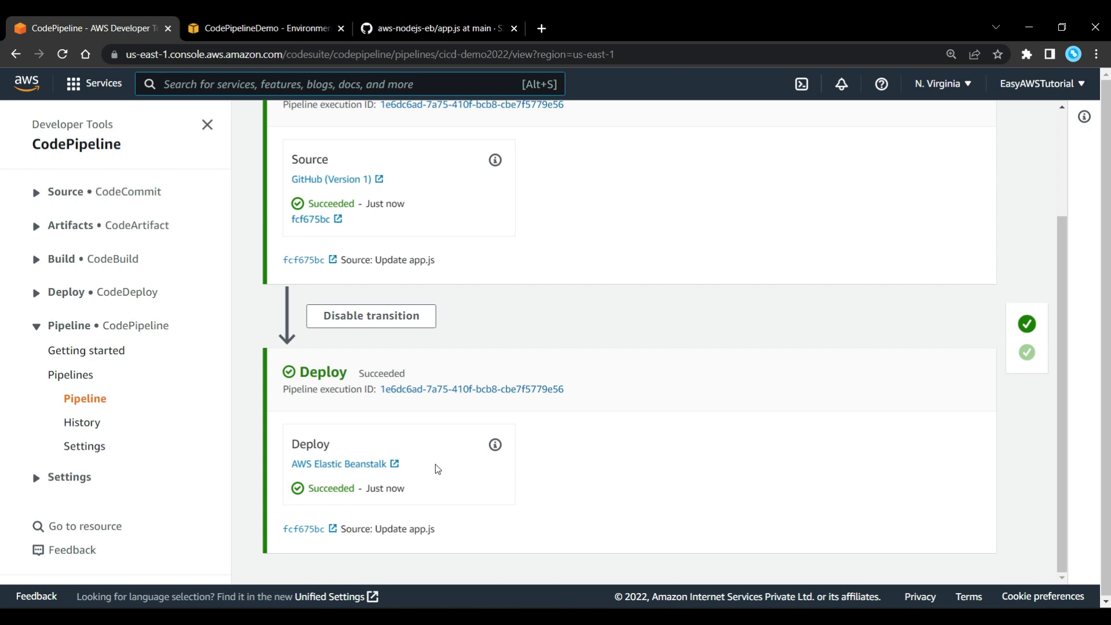
{"action": "left_click", "coordinate": [266, 28]}
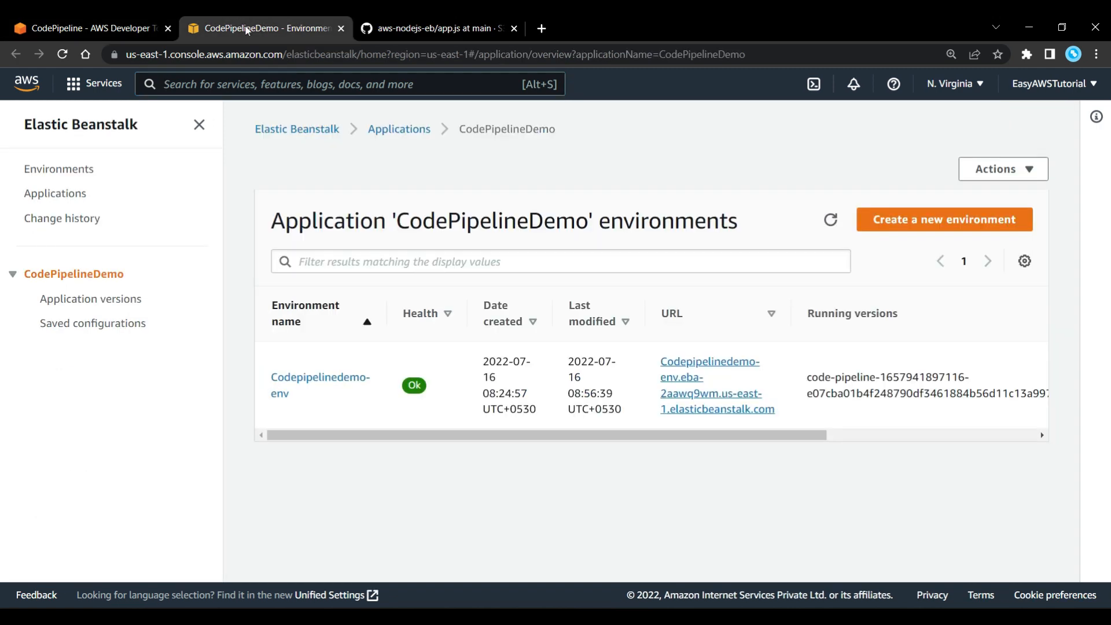
Step: Open the environment's live site and highlight the new 'S3 CloudHub YT channel' heading
{"action": "left_click", "coordinate": [710, 376]}
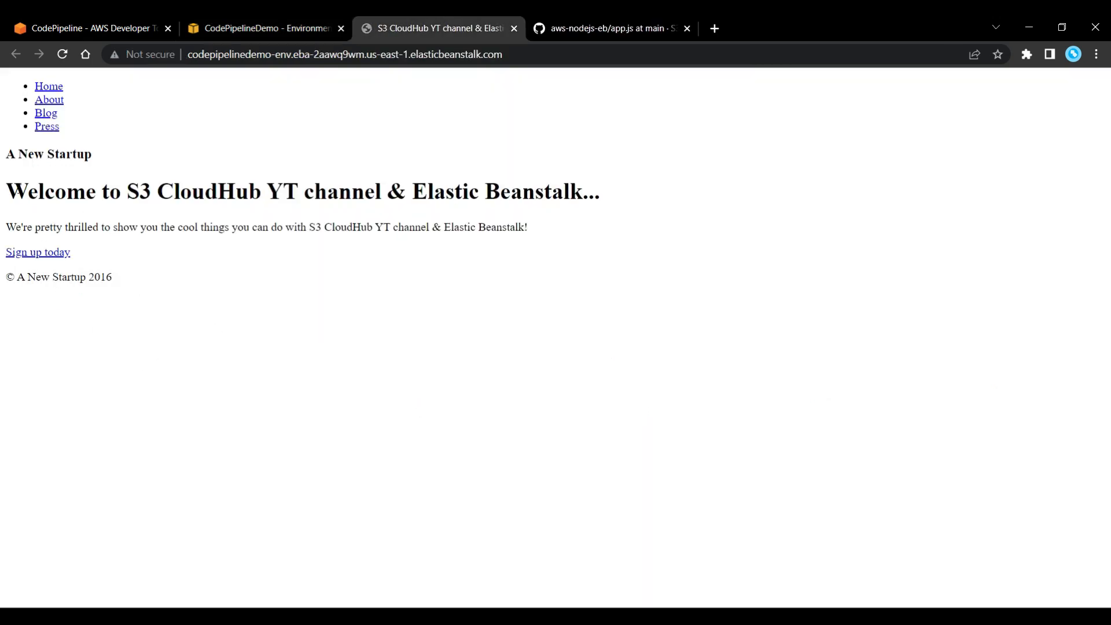
{"action": "left_click_drag", "start_coordinate": [26, 191], "coordinate": [303, 191]}
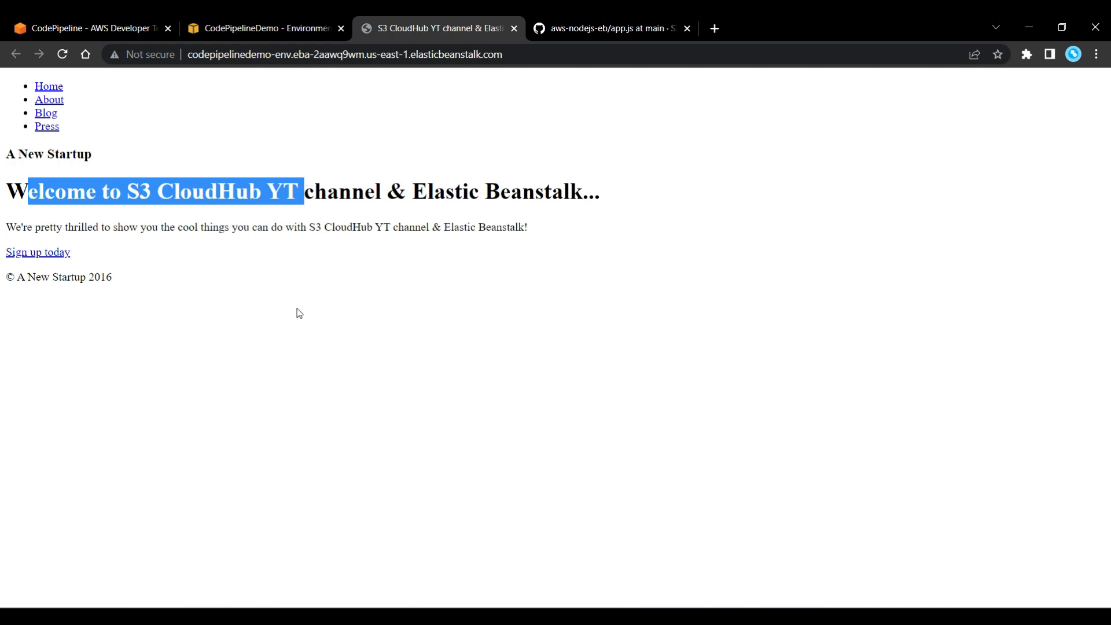
{"action": "left_click", "coordinate": [315, 322]}
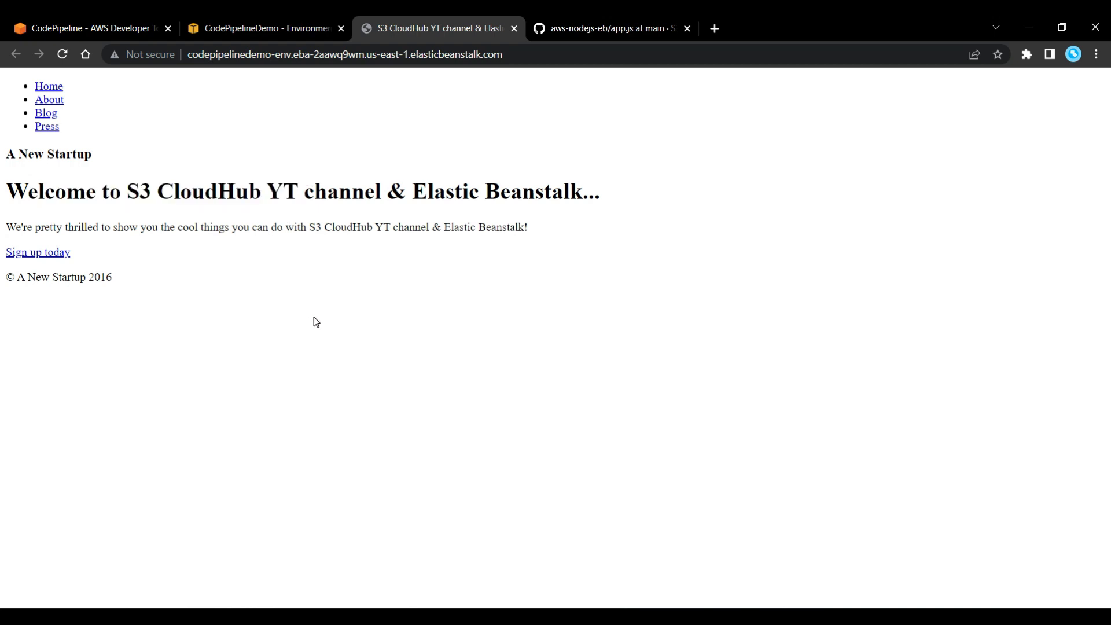